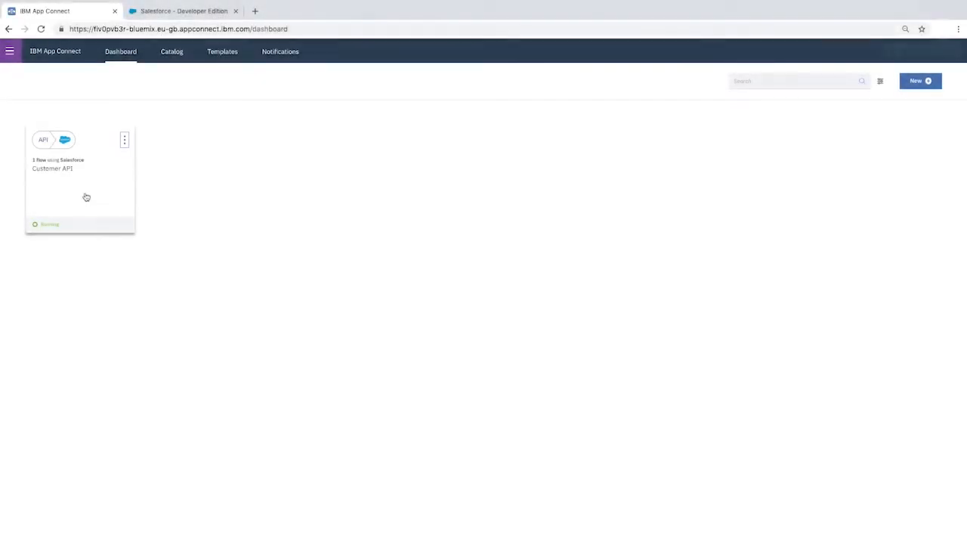
In the Customer API's Operations tab, add Retrieve Customer by ID and Replace or create Customer with filter
{"action": "left_click", "coordinate": [86, 194]}
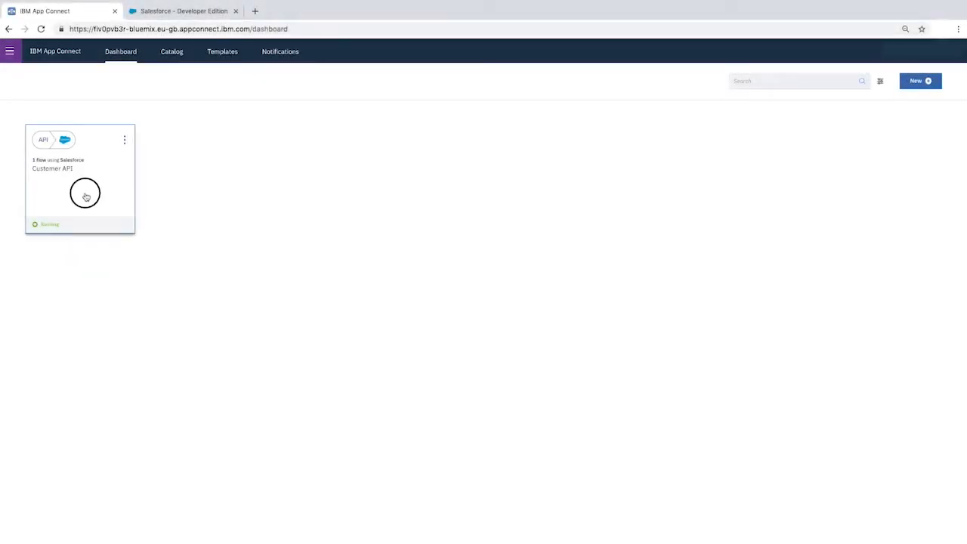
{"action": "left_click", "coordinate": [86, 194]}
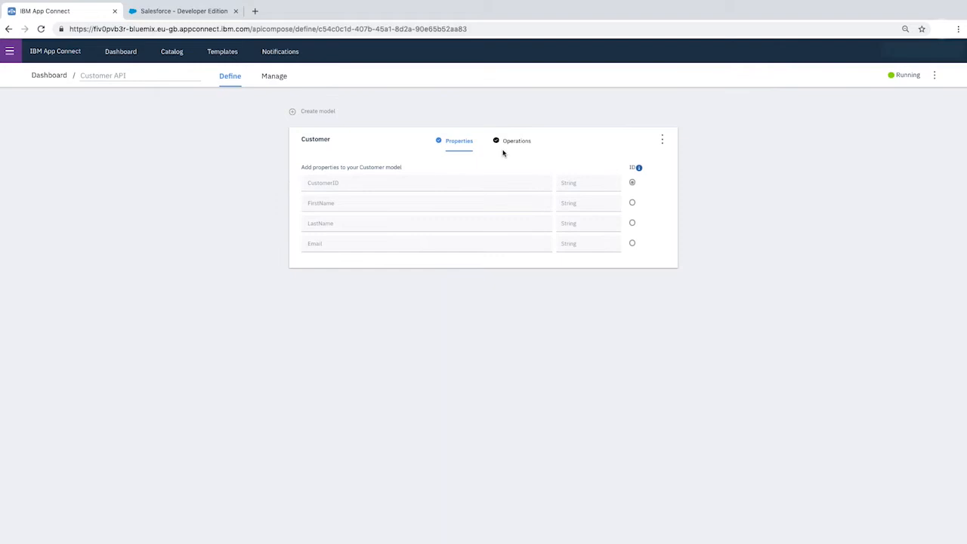
{"action": "left_click", "coordinate": [517, 140]}
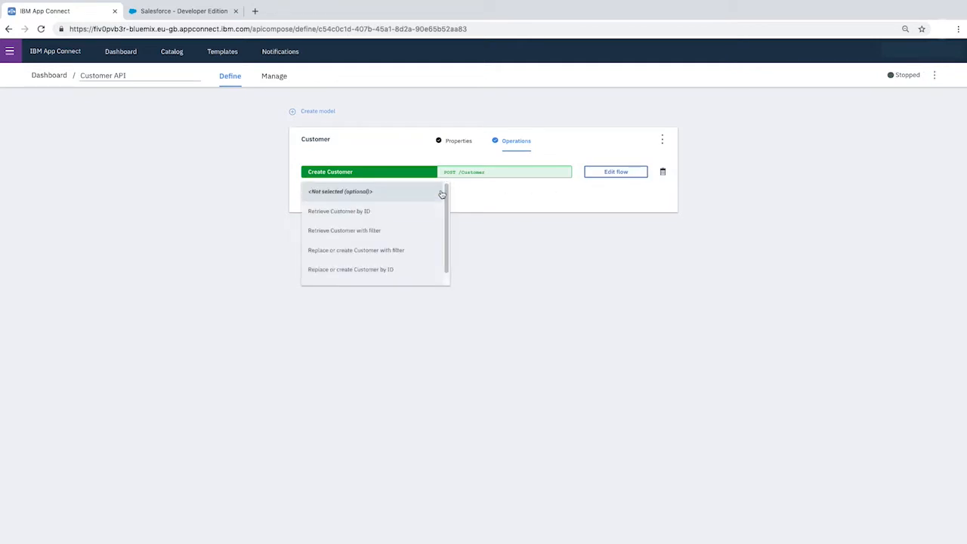
{"action": "mouse_move", "coordinate": [362, 214]}
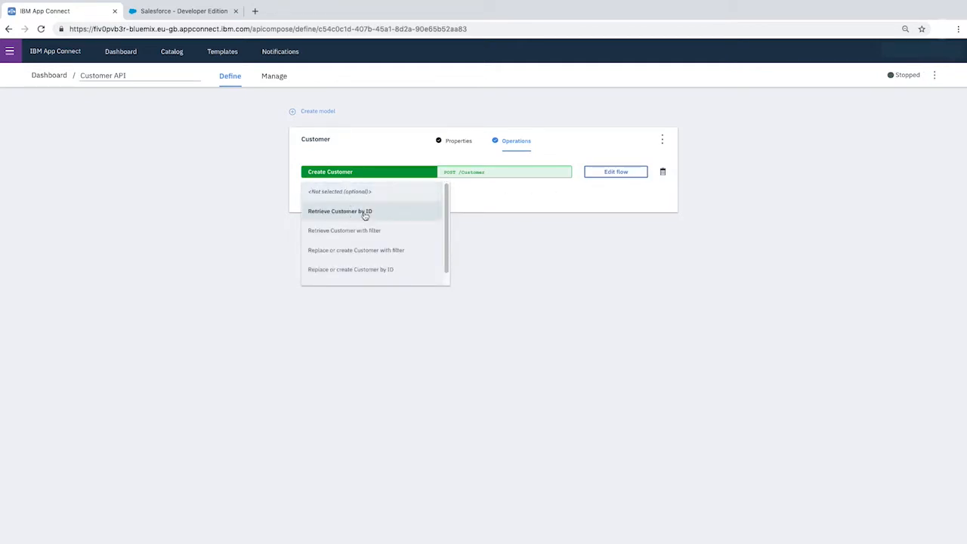
{"action": "left_click", "coordinate": [364, 212]}
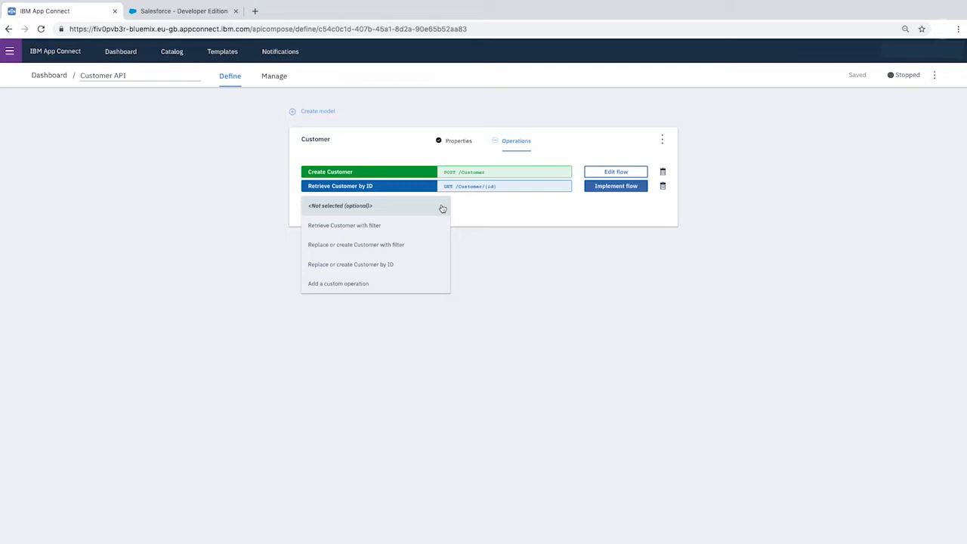
{"action": "mouse_move", "coordinate": [358, 244]}
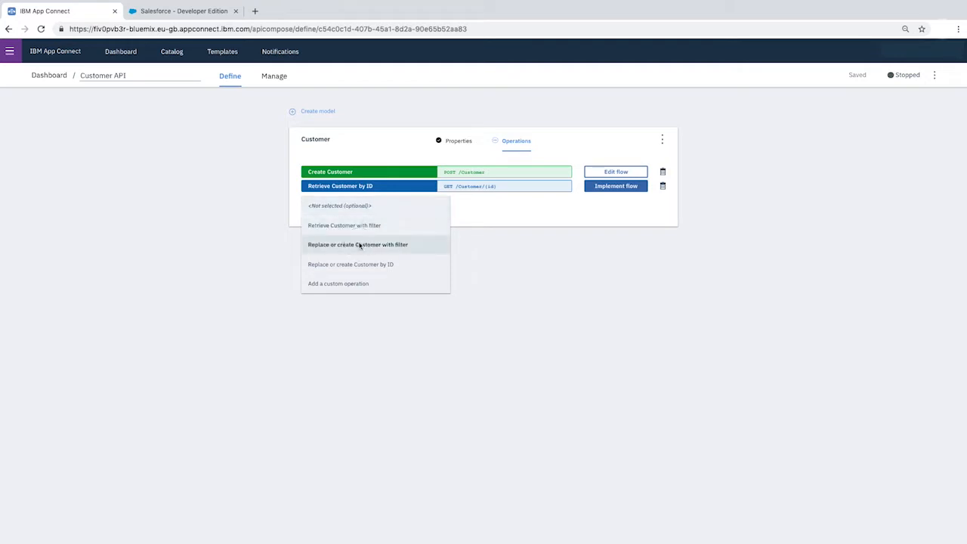
{"action": "left_click", "coordinate": [359, 244]}
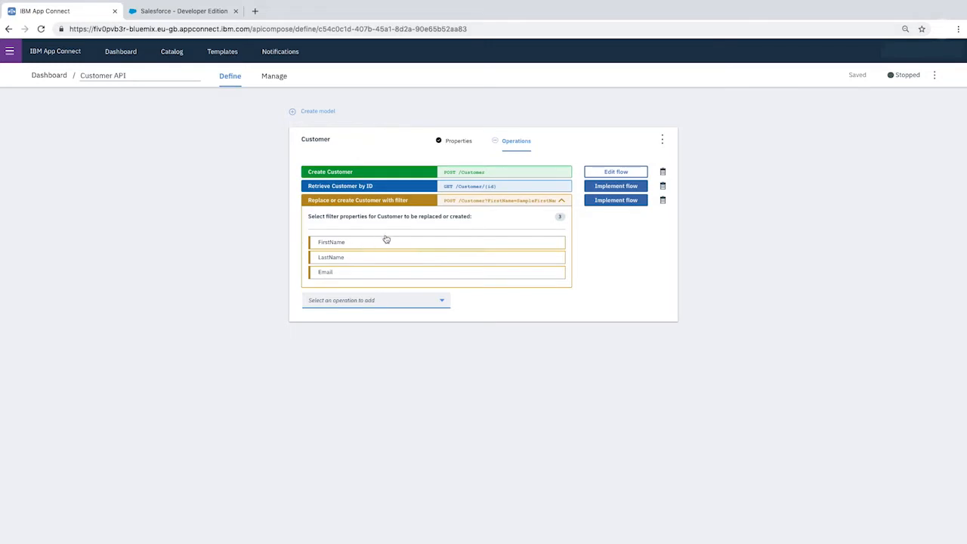
Open the Retrieve Customer by ID flow editor and view its request and response
{"action": "left_click", "coordinate": [615, 186]}
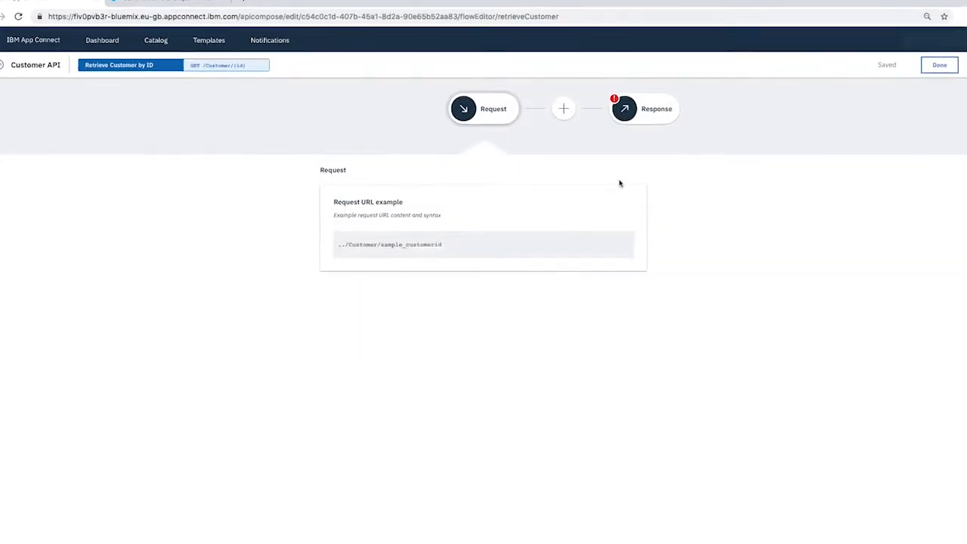
{"action": "scroll", "scroll_direction": "down", "scroll_amount": 3}
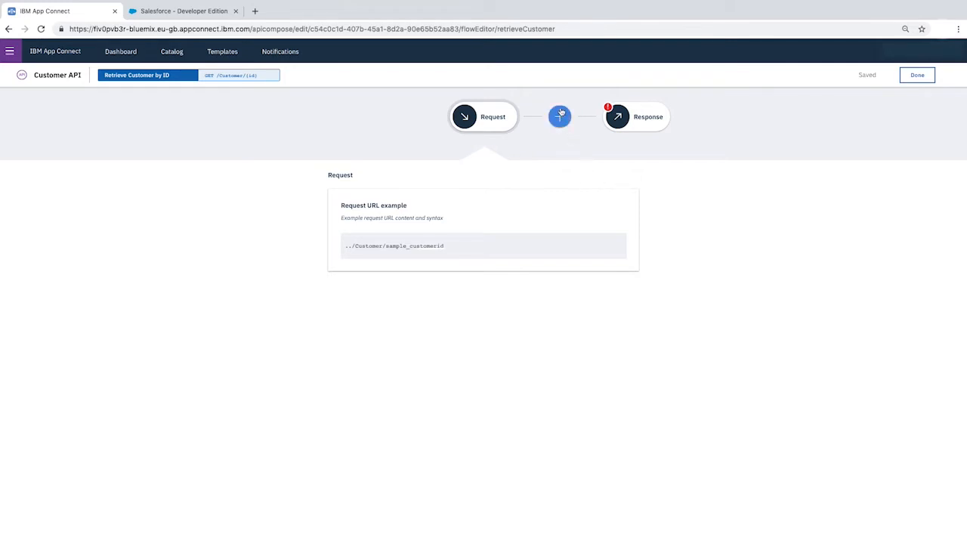
Add a Salesforce Retrieve contacts step with condition Contact ID equals the request's CustomerID
{"action": "left_click", "coordinate": [559, 116]}
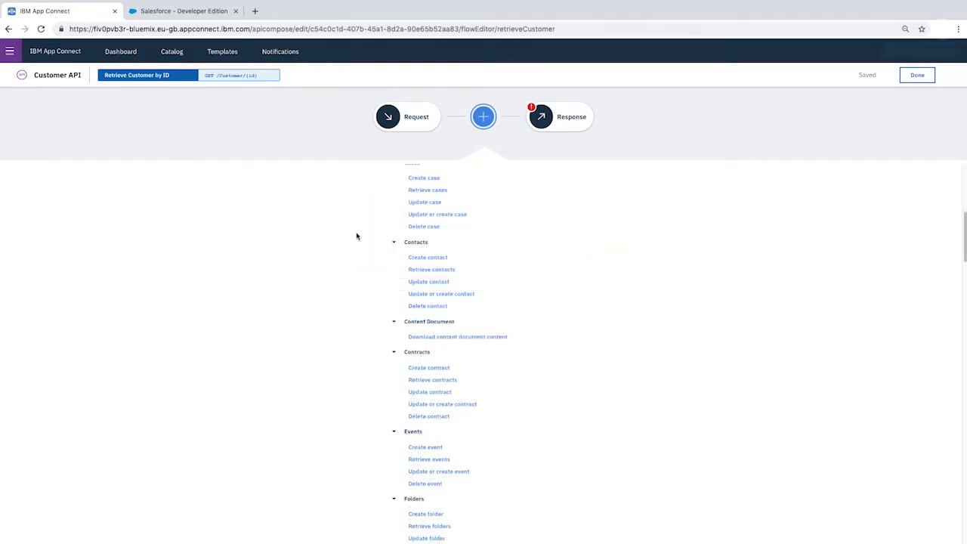
{"action": "mouse_move", "coordinate": [431, 269]}
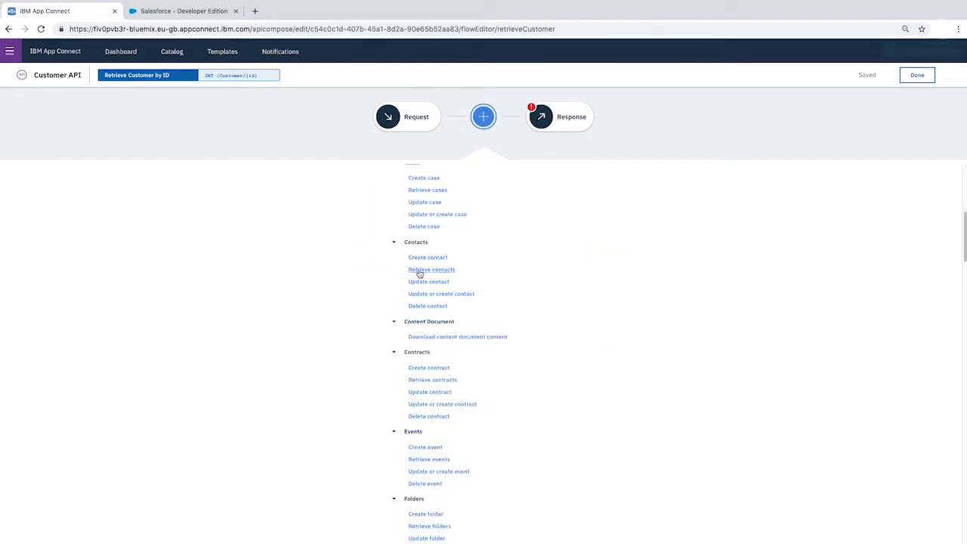
{"action": "left_click", "coordinate": [430, 269]}
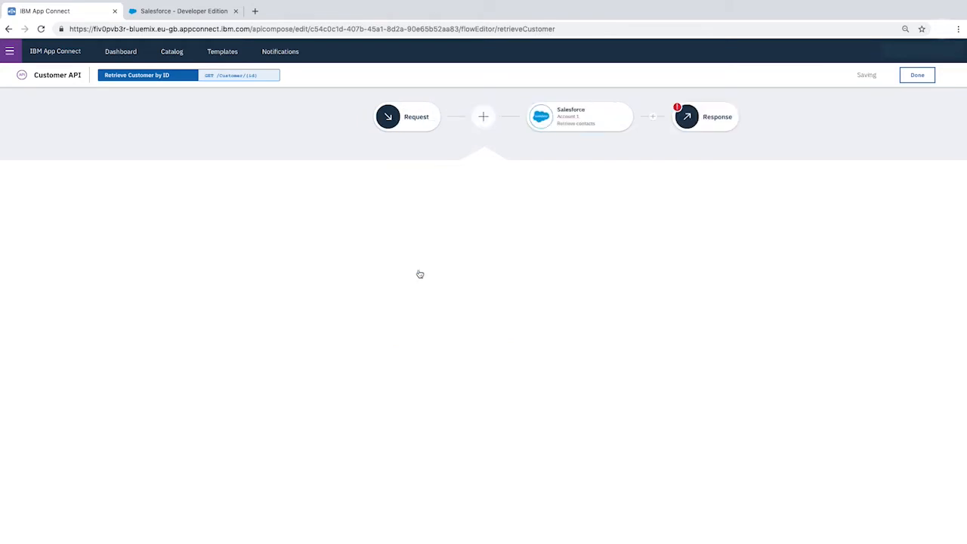
{"action": "left_click", "coordinate": [540, 116]}
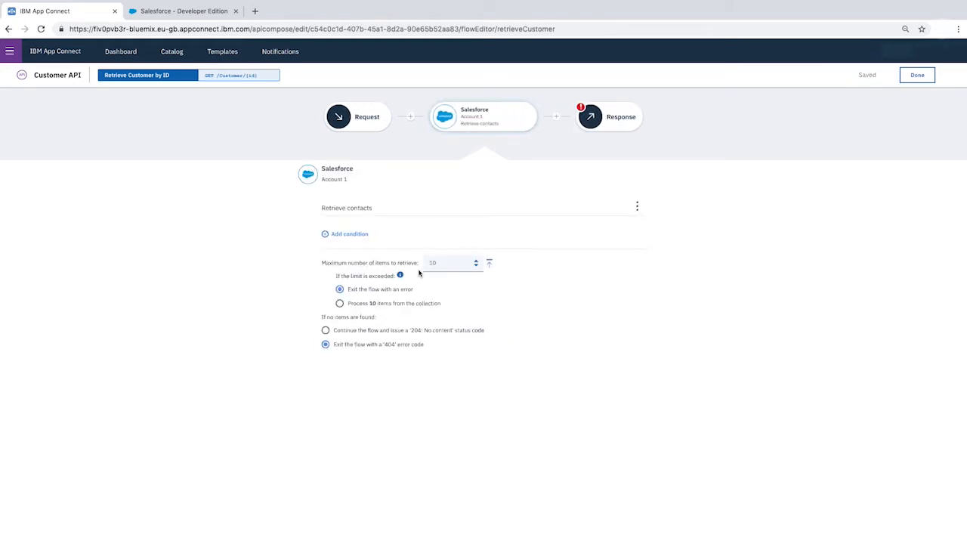
{"action": "left_click", "coordinate": [348, 233]}
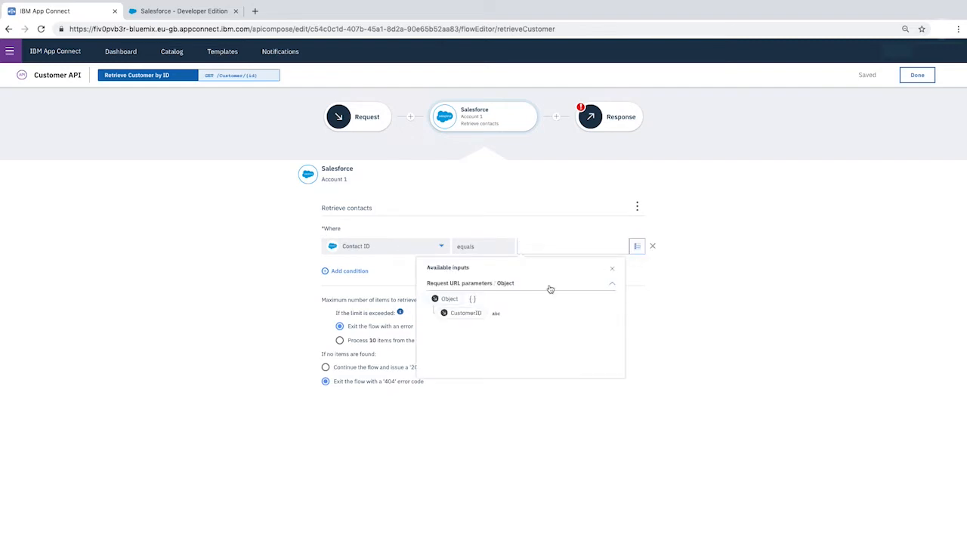
{"action": "left_click", "coordinate": [463, 312]}
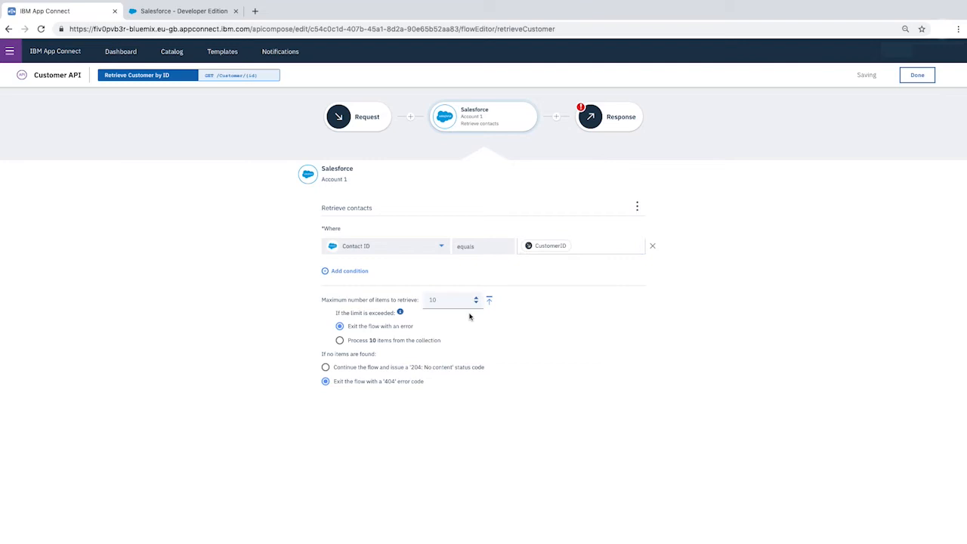
Map Response CustomerID, FirstName, LastName and Email to the retrieved contact's matching fields
{"action": "left_click", "coordinate": [589, 116]}
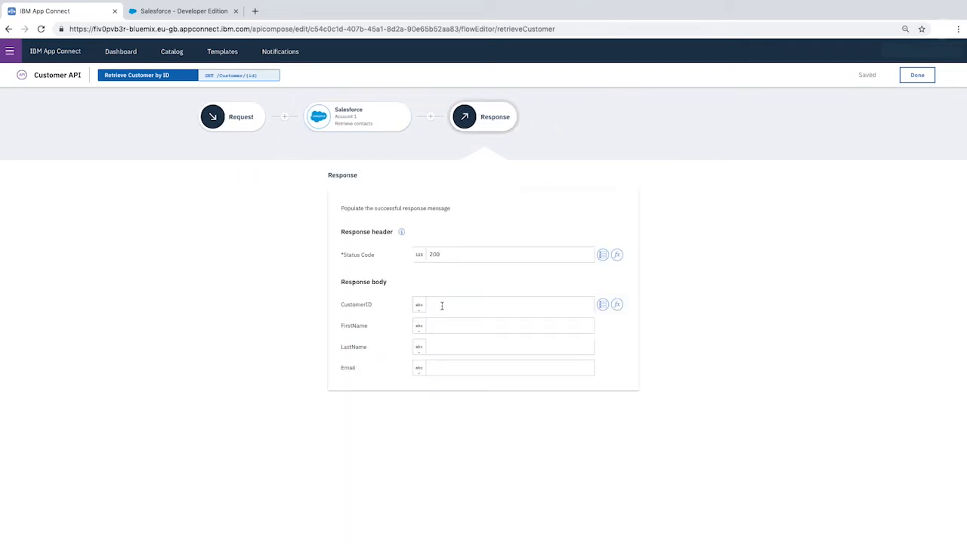
{"action": "left_click", "coordinate": [596, 304]}
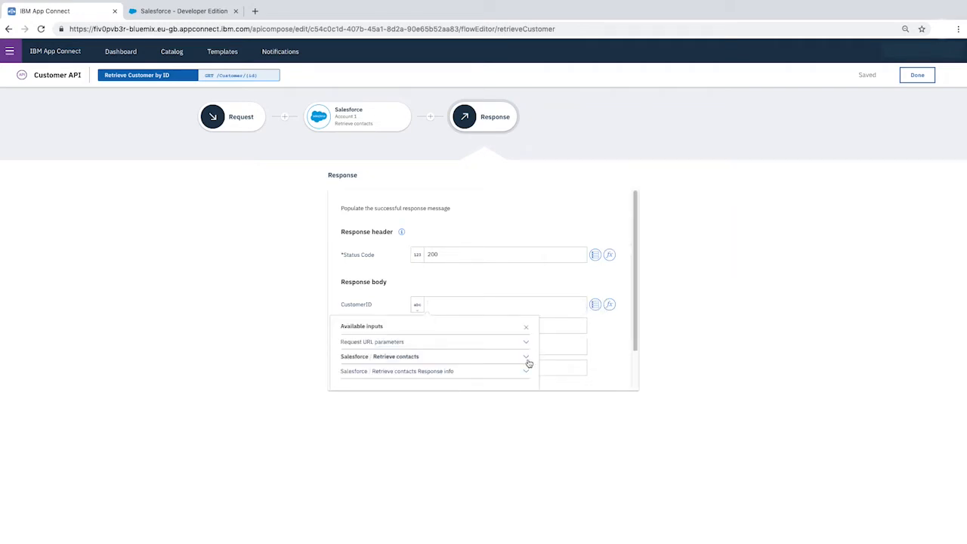
{"action": "left_click", "coordinate": [525, 357]}
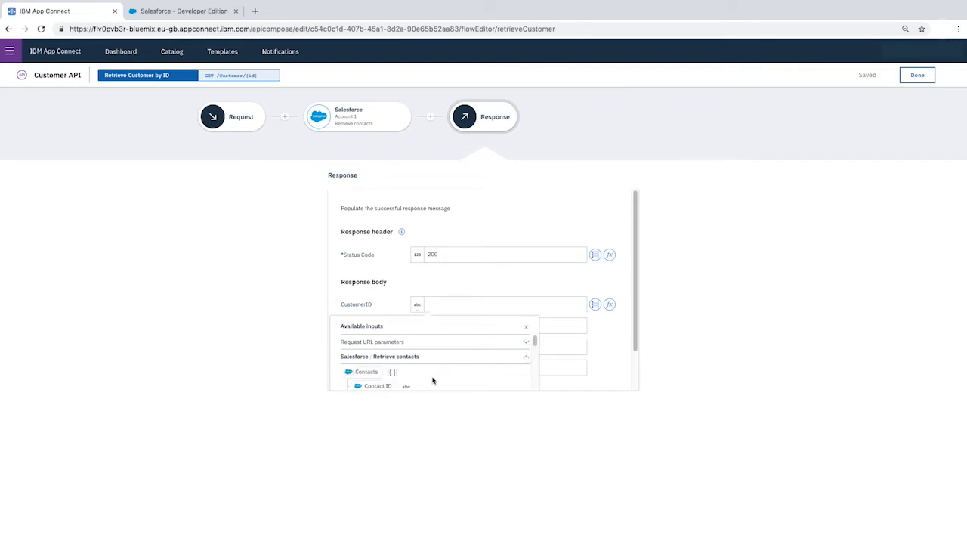
{"action": "left_click", "coordinate": [379, 385]}
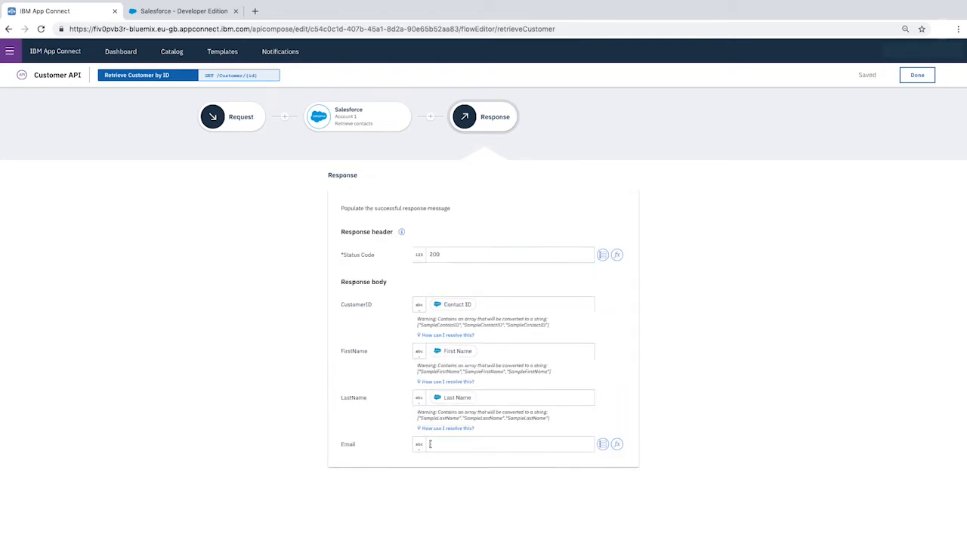
{"action": "type", "text": "em"}
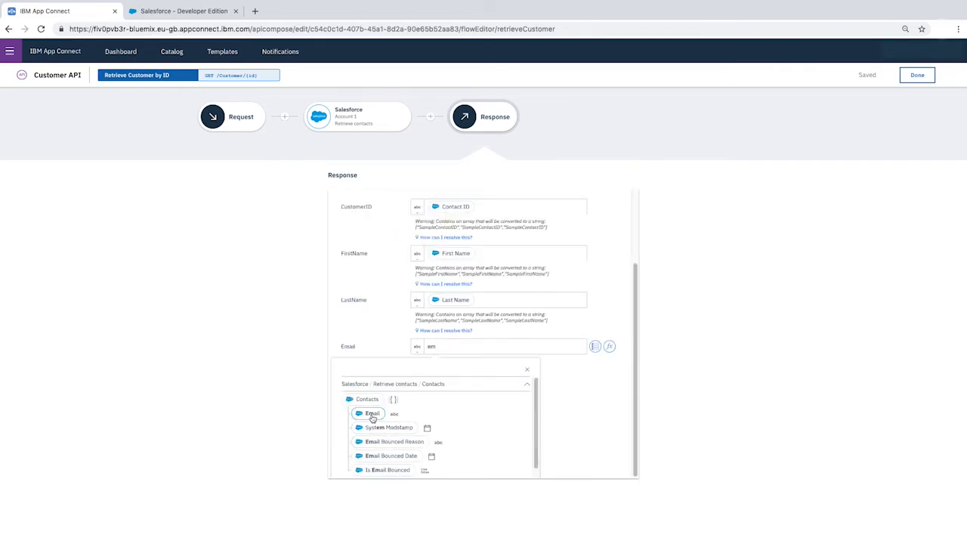
{"action": "left_click", "coordinate": [372, 413]}
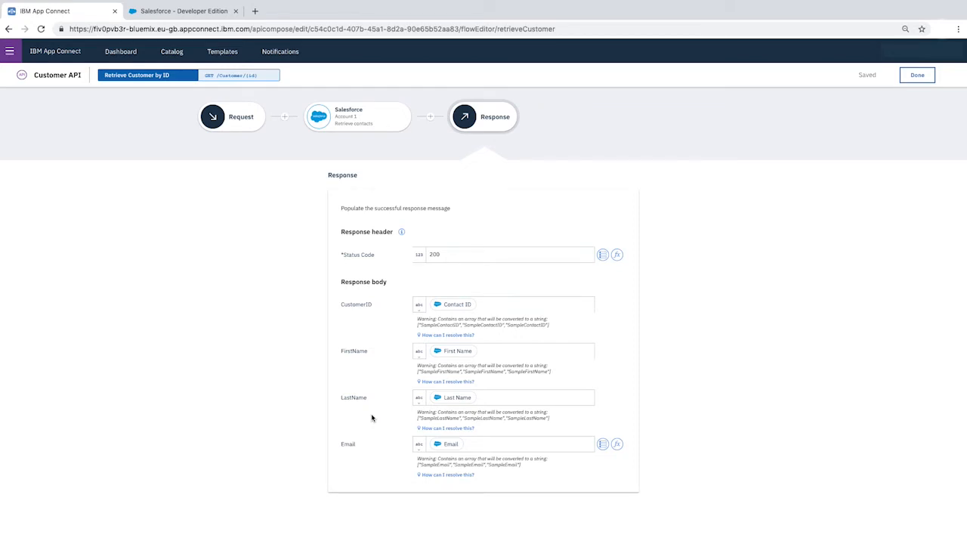
{"action": "mouse_move", "coordinate": [758, 210]}
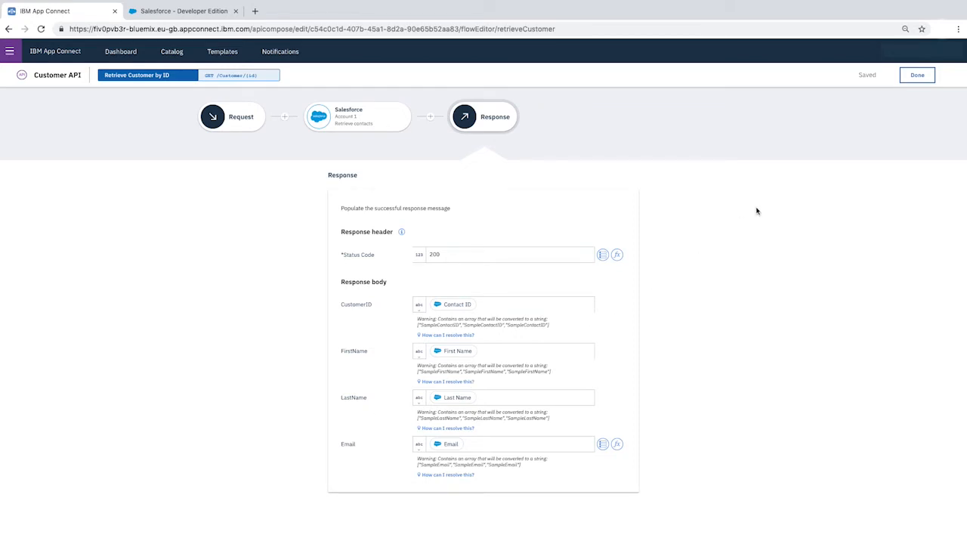
Finish the retrieve-by-ID flow and open the Replace or create Customer with filter flow
{"action": "left_click", "coordinate": [917, 75]}
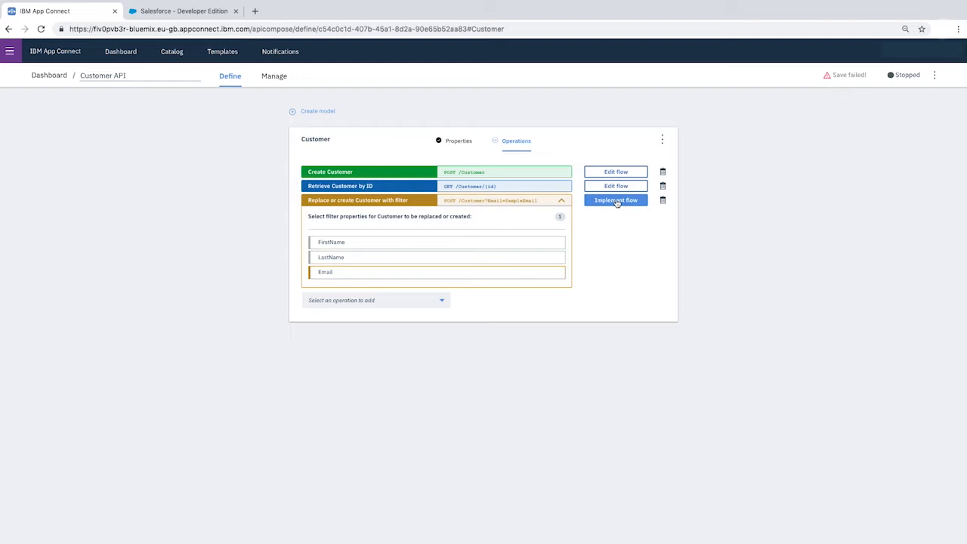
{"action": "left_click", "coordinate": [616, 199]}
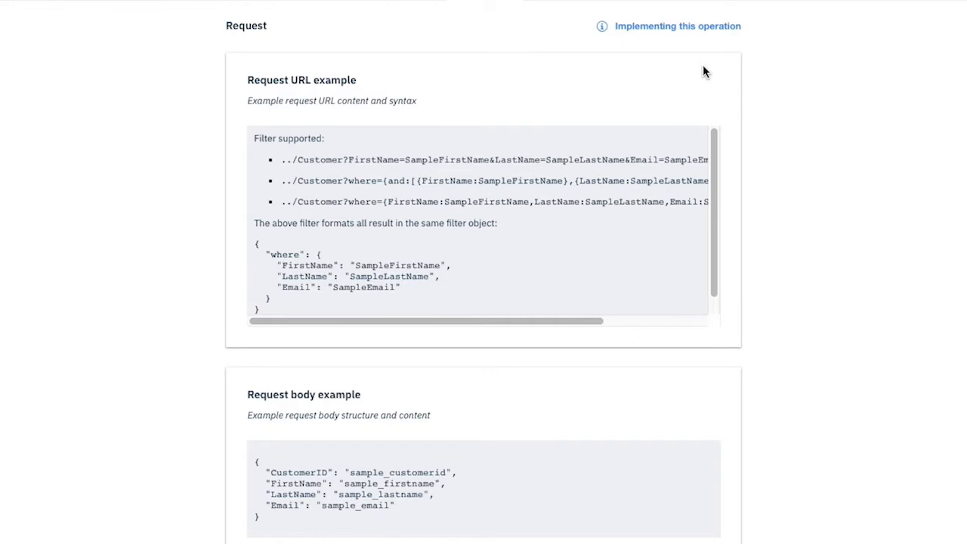
Add a Salesforce Update or create contact step to the flow
{"action": "left_click", "coordinate": [558, 116]}
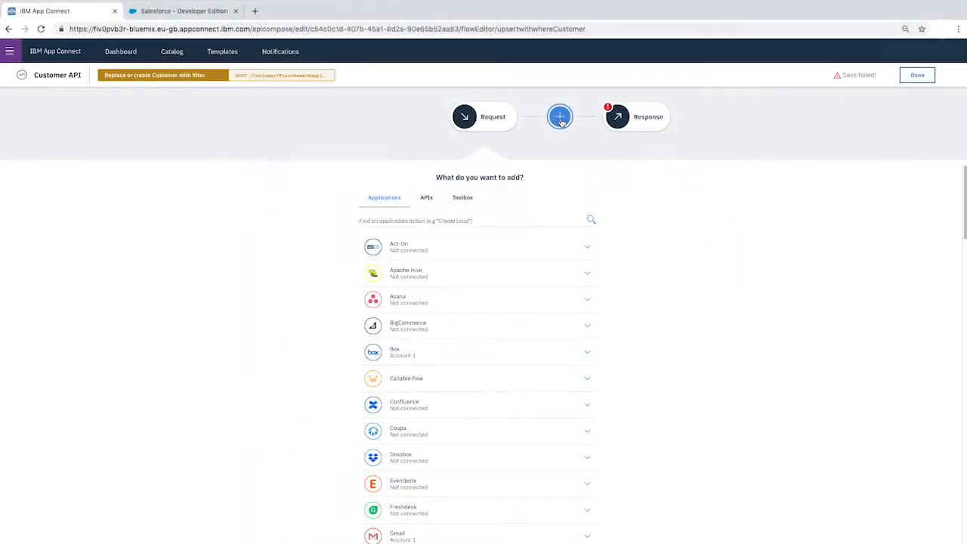
{"action": "type", "text": "Salesforce"}
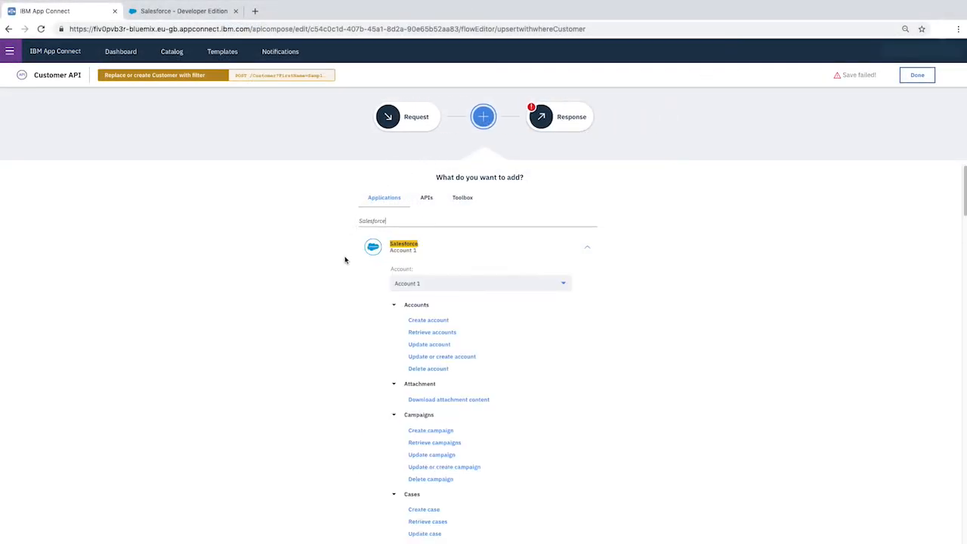
{"action": "scroll", "scroll_direction": "down", "scroll_amount": 3}
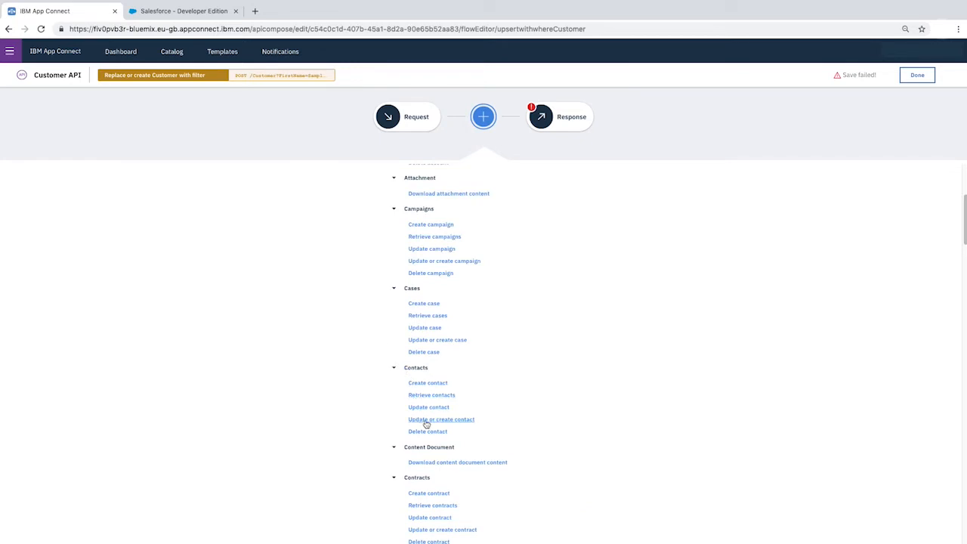
{"action": "left_click", "coordinate": [439, 420]}
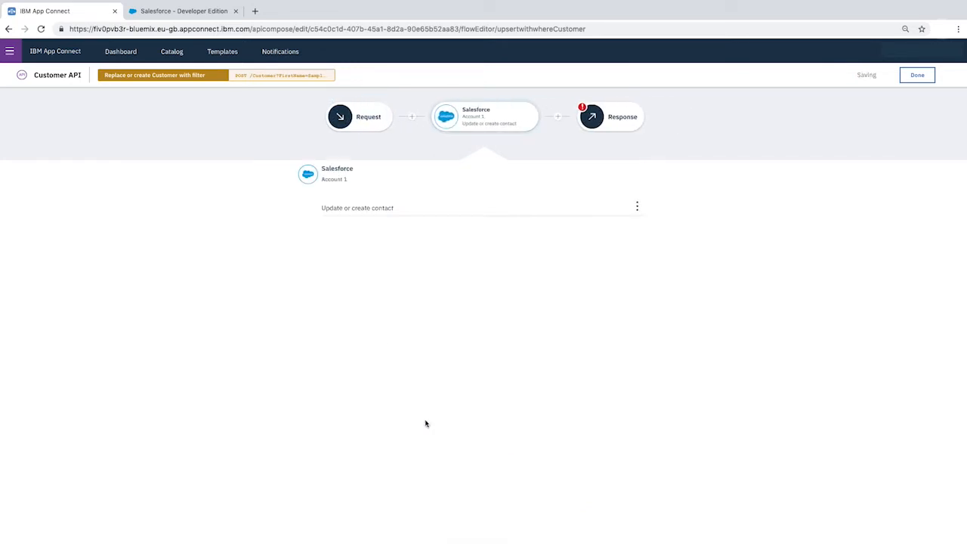
Set the contact filter to Email equals the request body's Email
{"action": "left_click", "coordinate": [357, 207]}
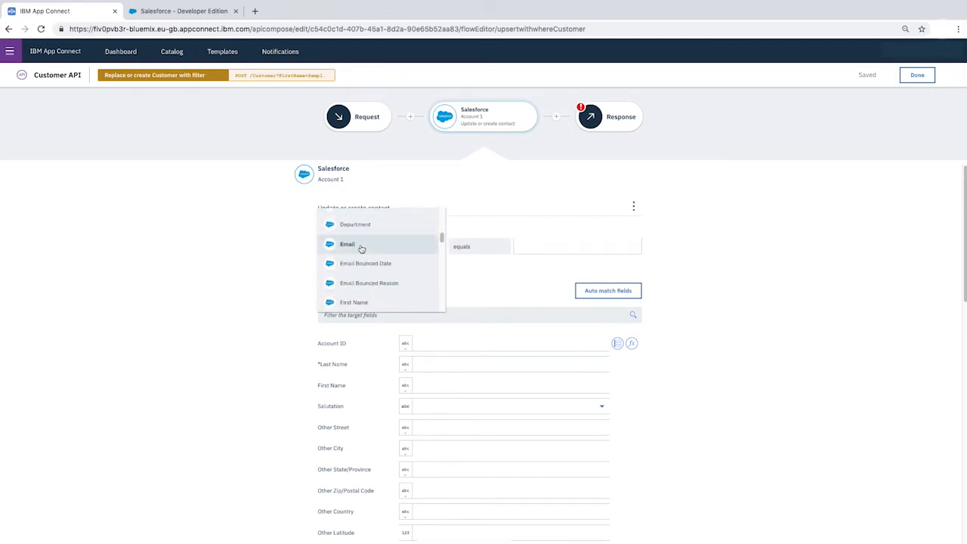
{"action": "left_click", "coordinate": [360, 244]}
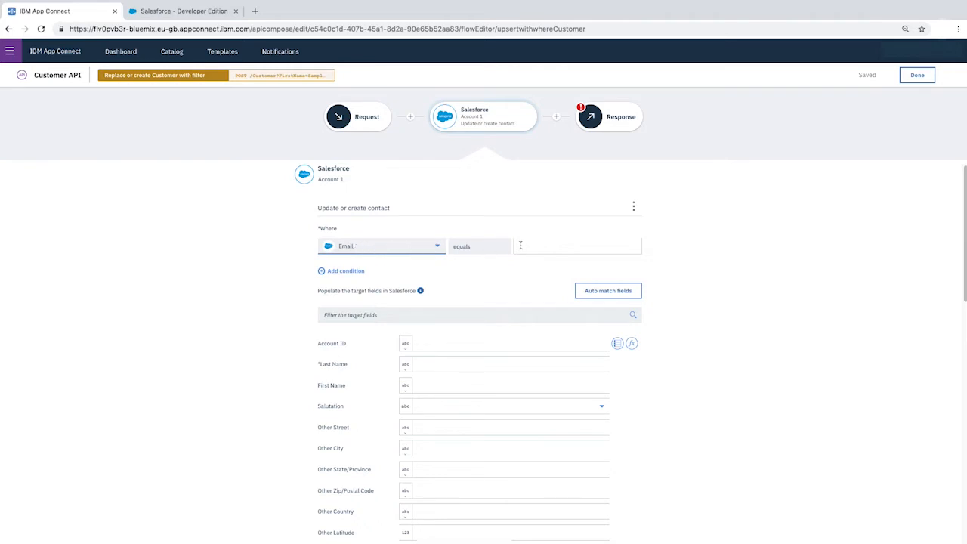
{"action": "left_click", "coordinate": [632, 246]}
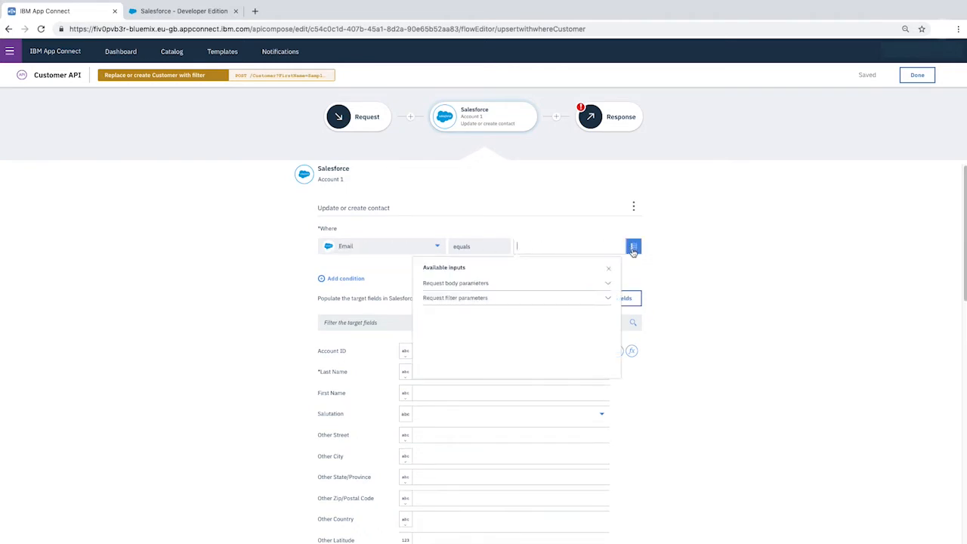
{"action": "left_click", "coordinate": [455, 283]}
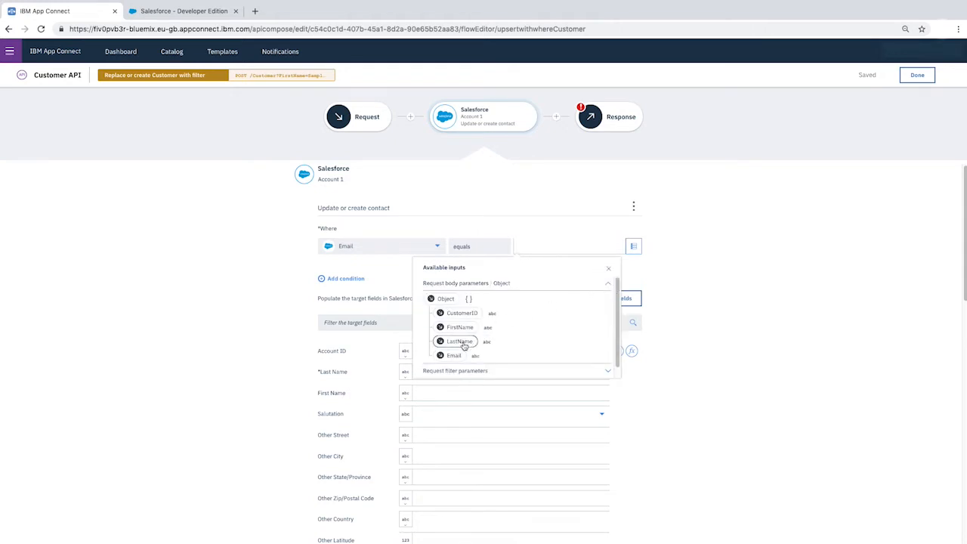
{"action": "left_click", "coordinate": [457, 355]}
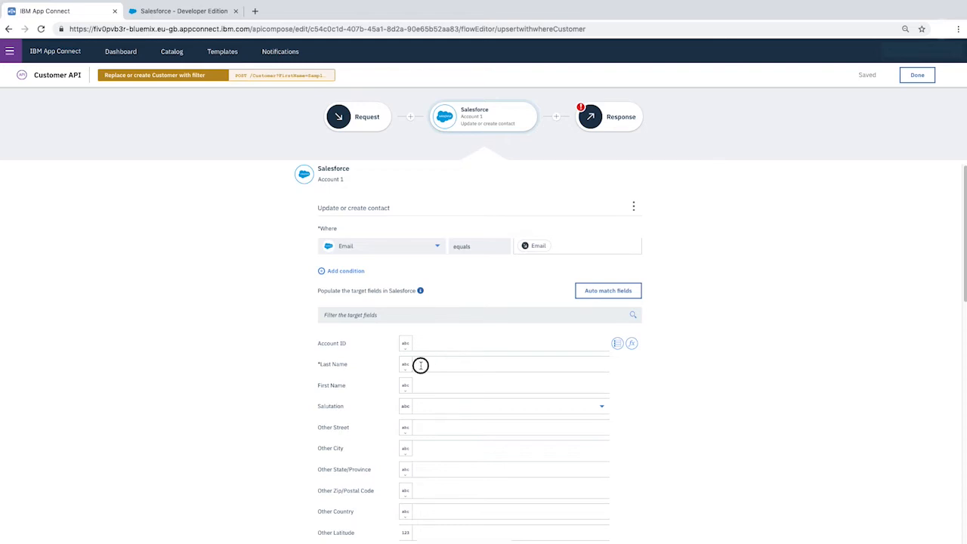
Map contact Last Name and First Name to request body LastName and FirstName
{"action": "left_click", "coordinate": [617, 365]}
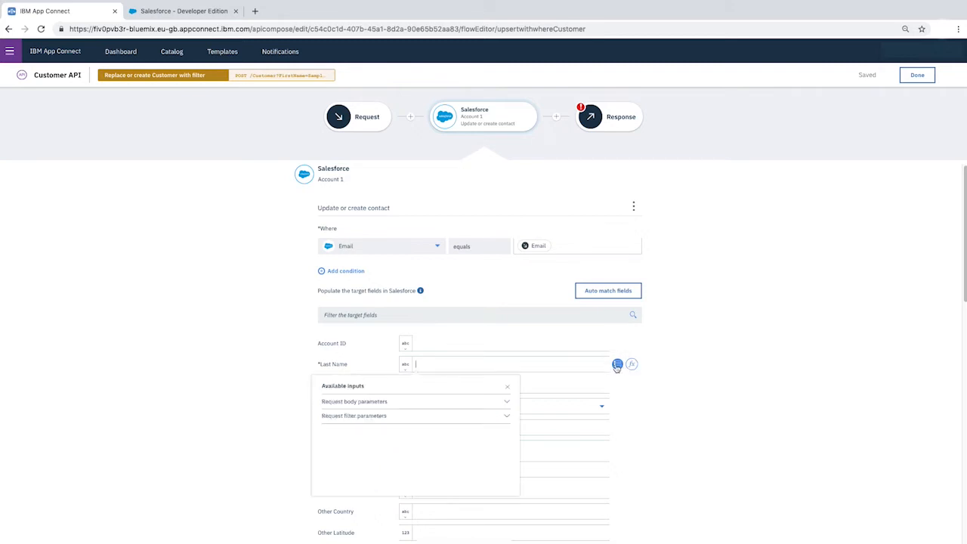
{"action": "left_click", "coordinate": [353, 401]}
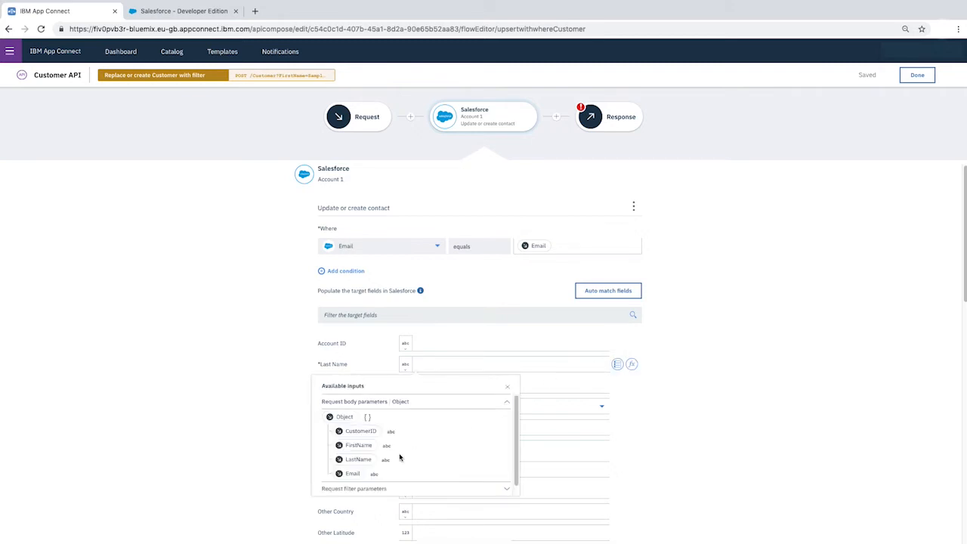
{"action": "left_click", "coordinate": [359, 458]}
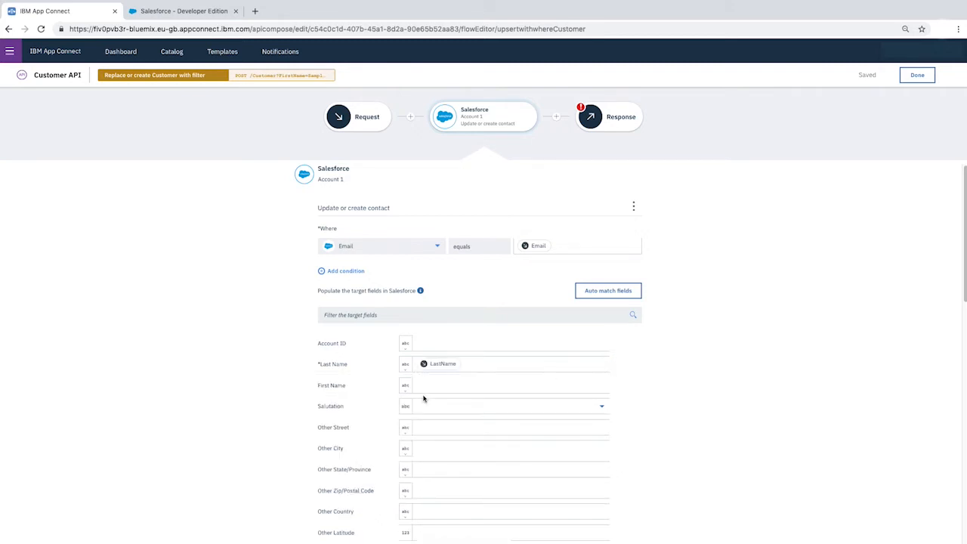
{"action": "left_click", "coordinate": [506, 385]}
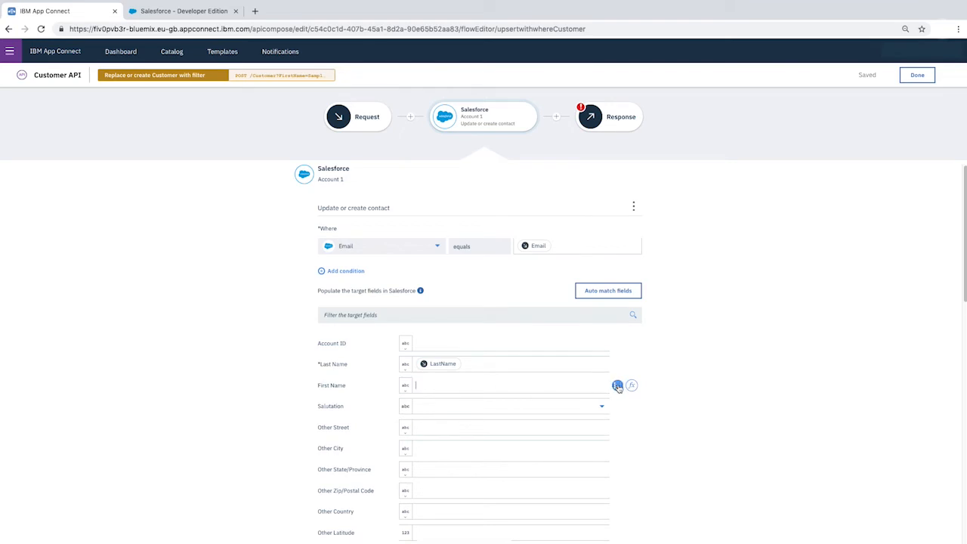
{"action": "left_click", "coordinate": [616, 385]}
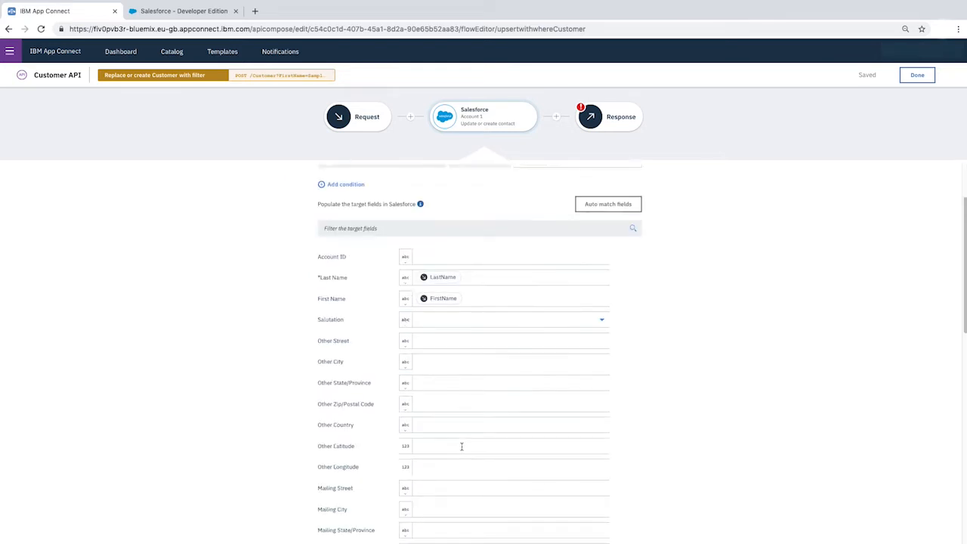
{"action": "scroll", "scroll_direction": "down", "scroll_amount": 3}
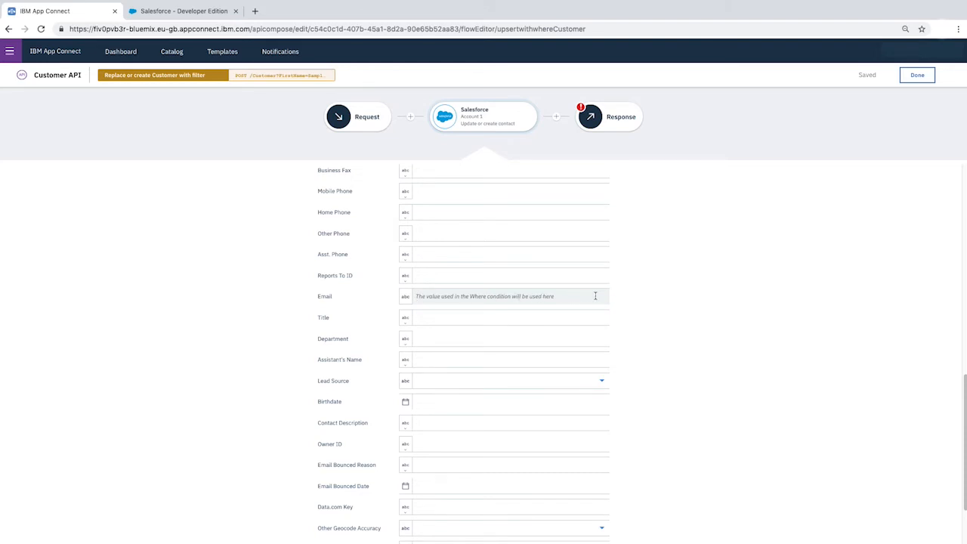
{"action": "mouse_move", "coordinate": [599, 274]}
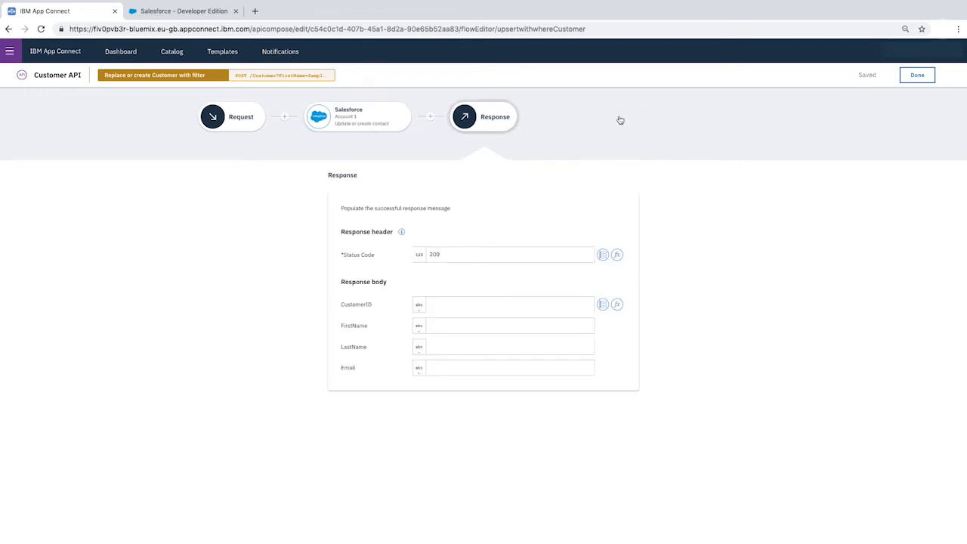
Map Response CustomerID, FirstName, LastName and Email to the Salesforce contact's Contact ID, names and Email
{"action": "left_click", "coordinate": [510, 305]}
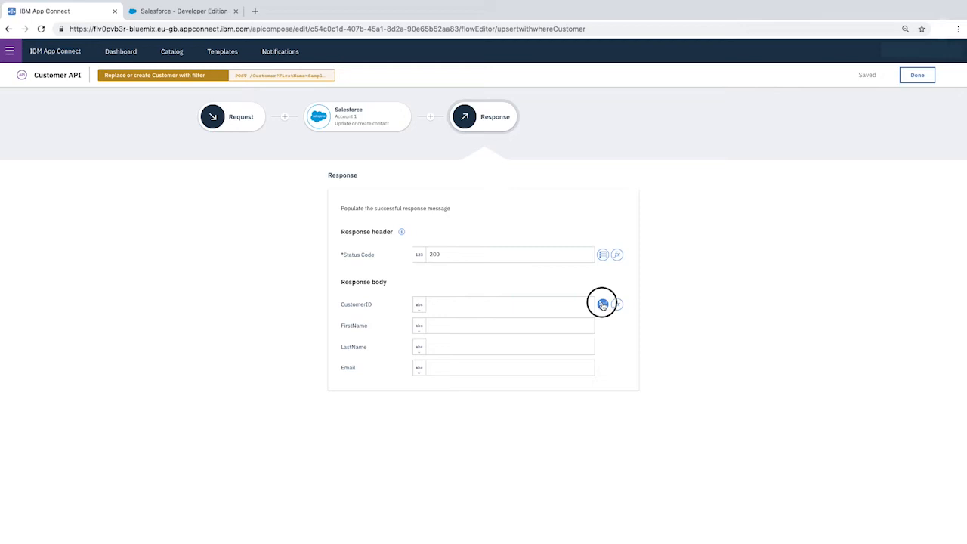
{"action": "left_click", "coordinate": [600, 304]}
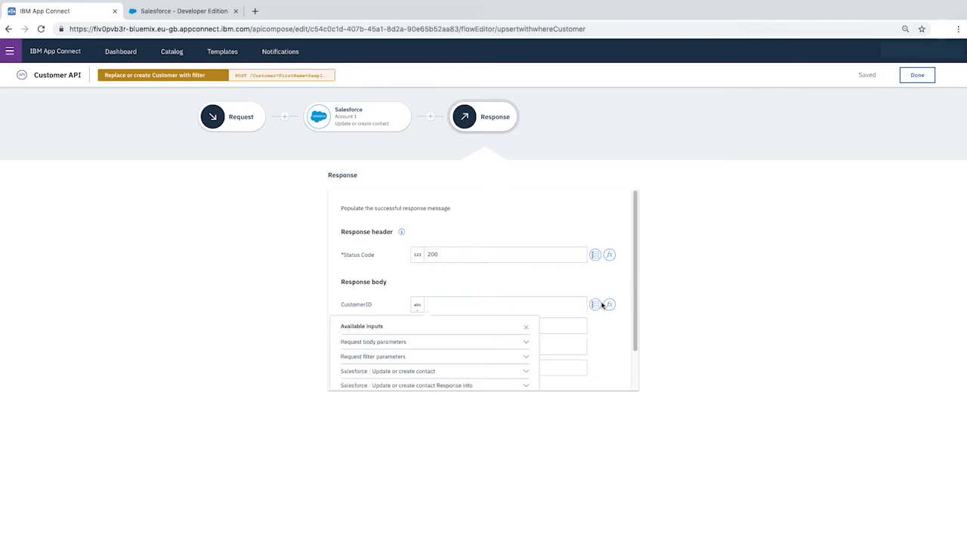
{"action": "left_click", "coordinate": [526, 371]}
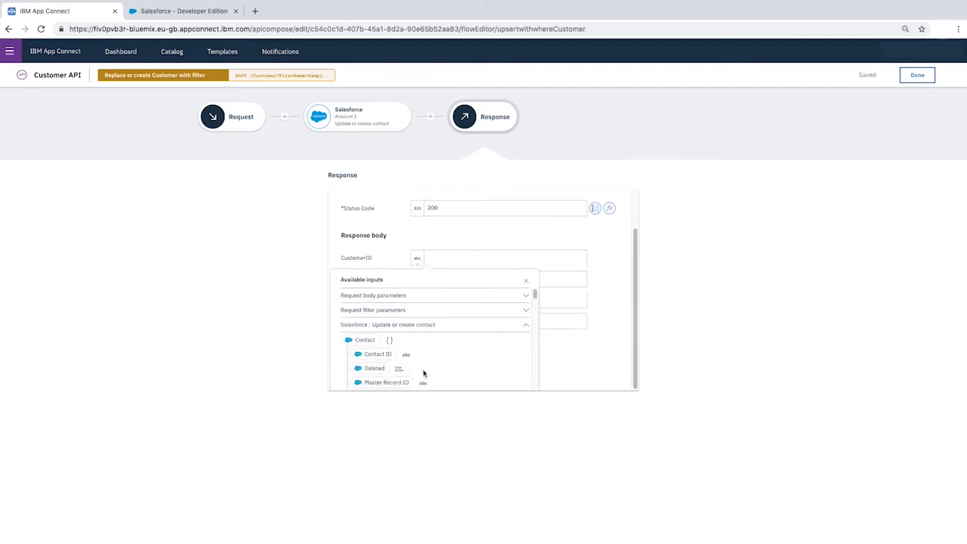
{"action": "left_click", "coordinate": [376, 353]}
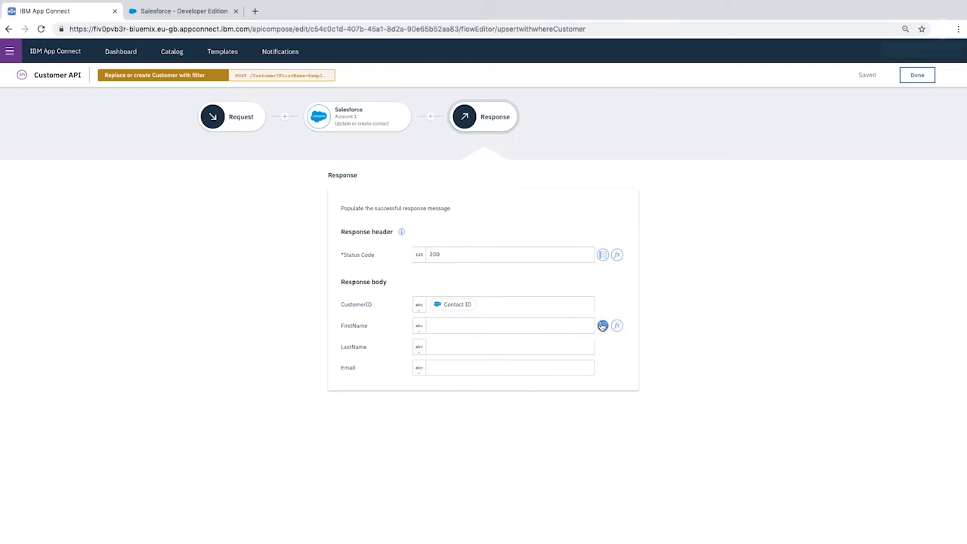
{"action": "left_click", "coordinate": [601, 325]}
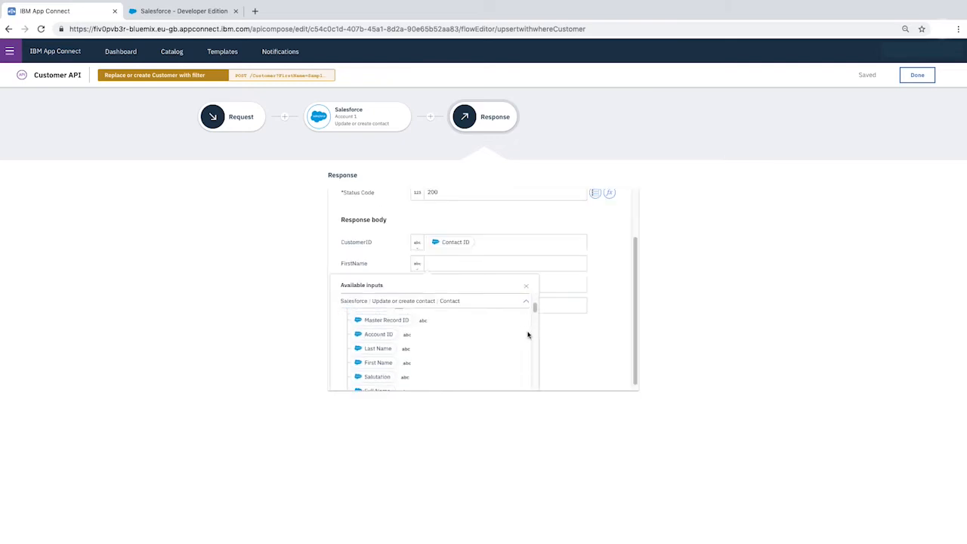
{"action": "left_click", "coordinate": [377, 362]}
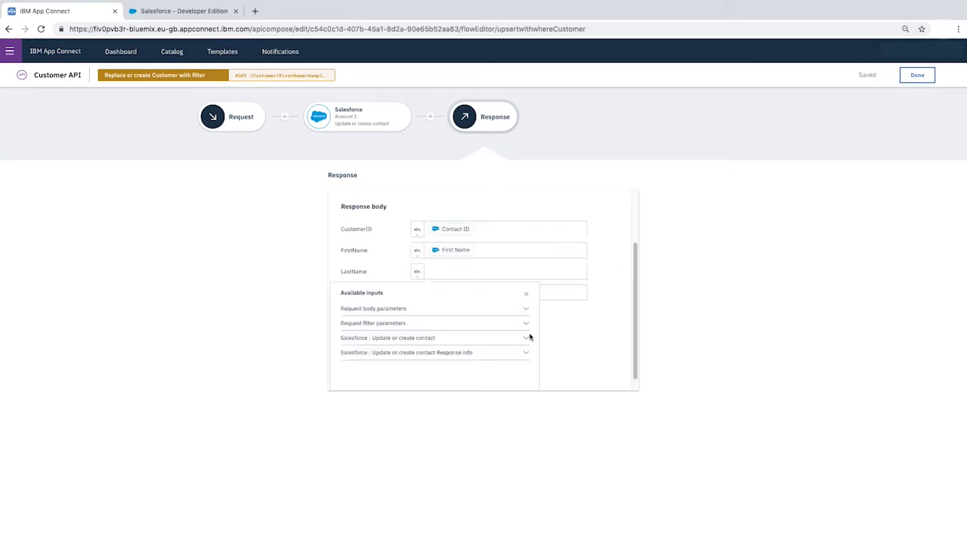
{"action": "left_click", "coordinate": [525, 337]}
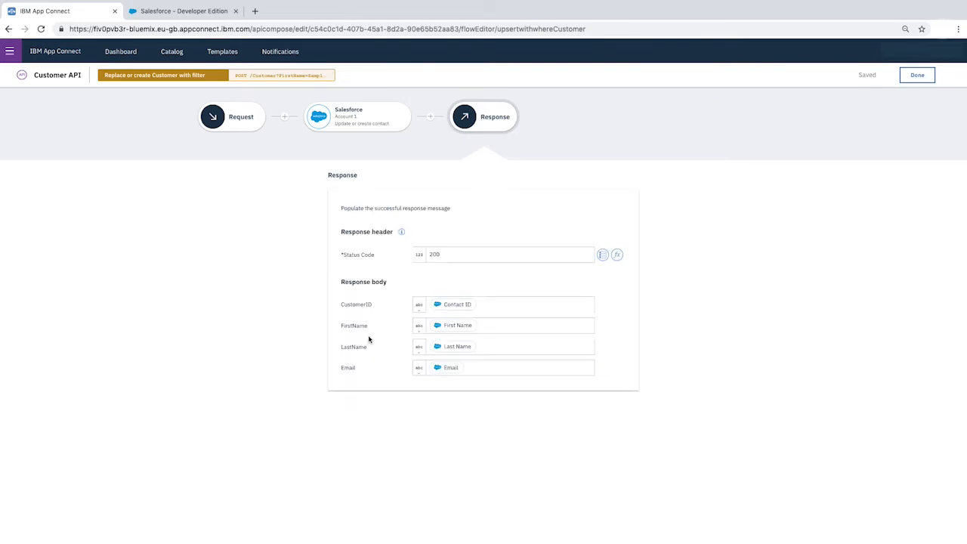
{"action": "left_click", "coordinate": [917, 75]}
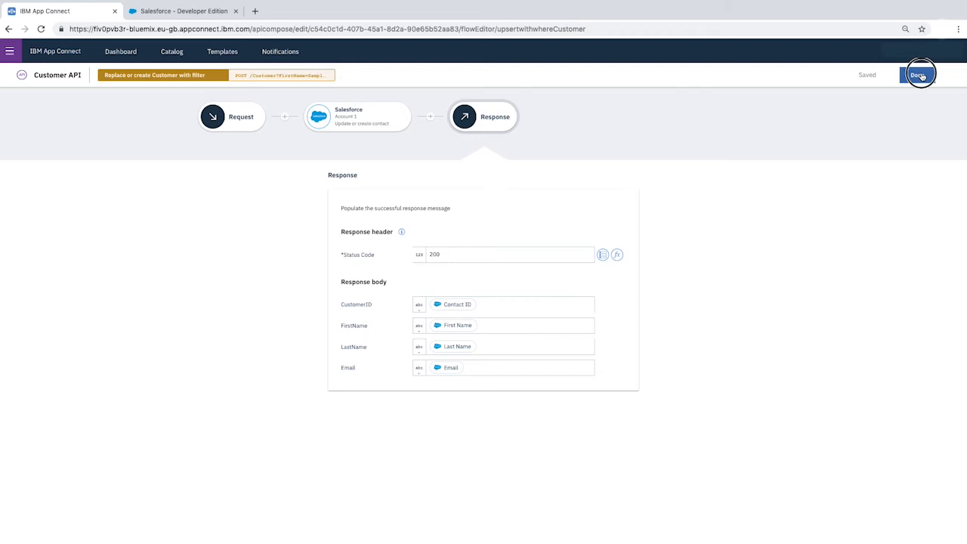
Close the upsert flow and view the Manage tab's outside-sharing API key and portal link
{"action": "left_click", "coordinate": [918, 75]}
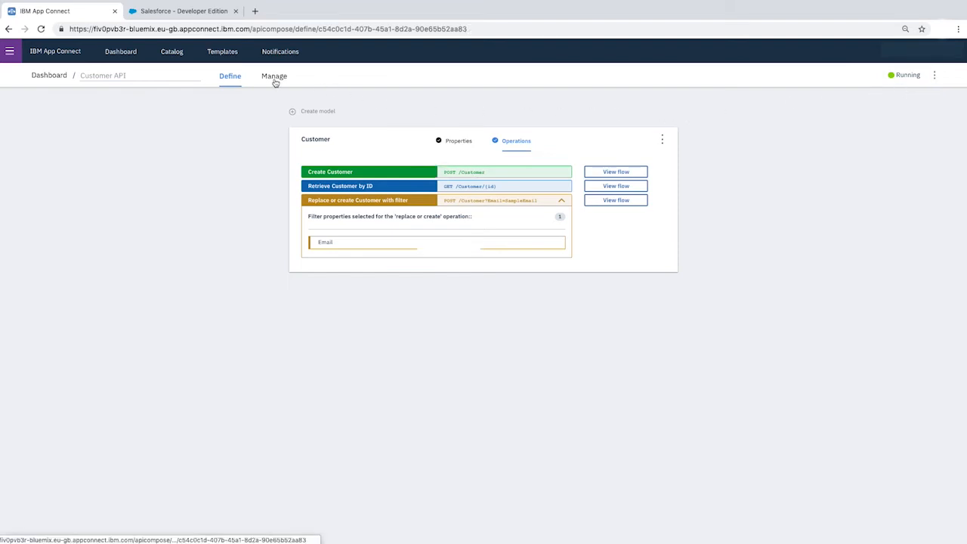
{"action": "left_click", "coordinate": [273, 76]}
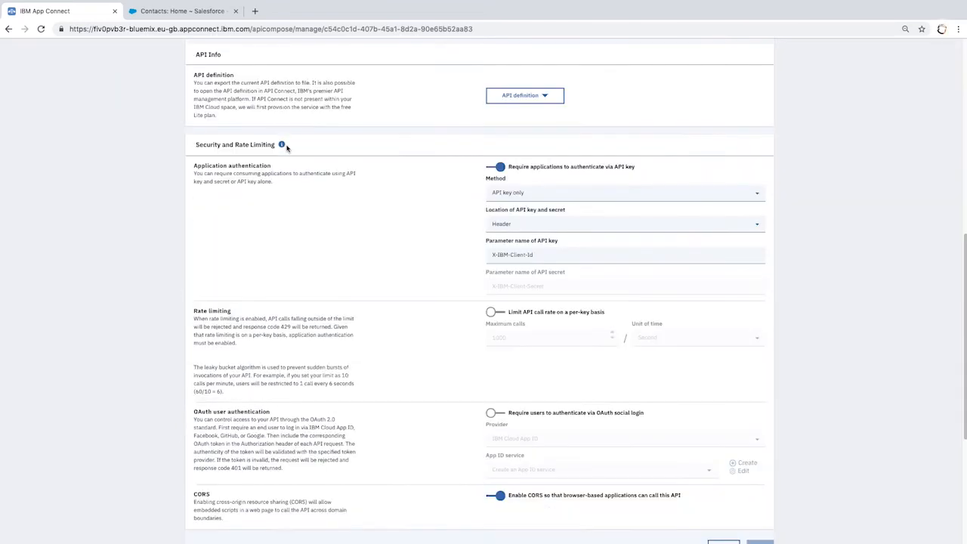
{"action": "scroll", "scroll_direction": "down", "scroll_amount": 3}
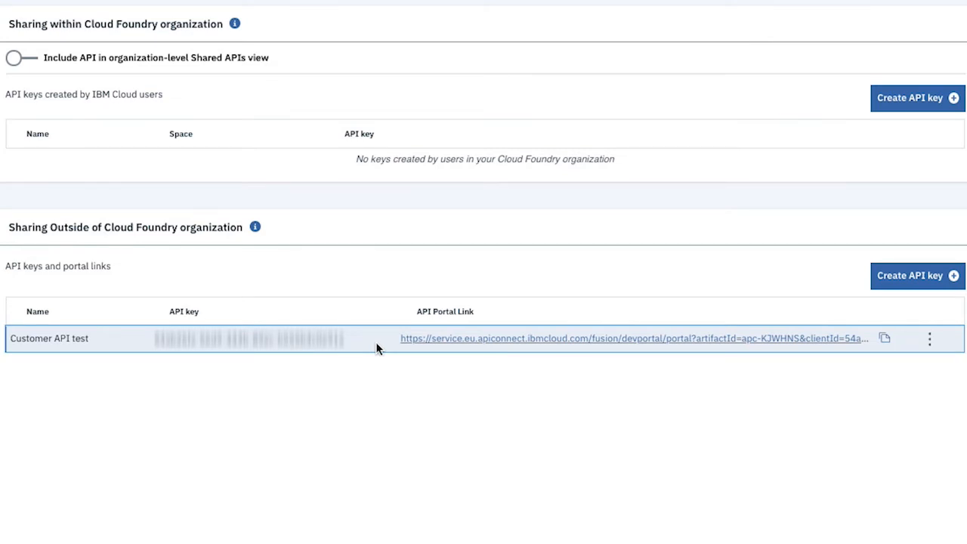
In the API portal's Customer.create test form, delete the CustomerID entry from the request body
{"action": "left_click", "coordinate": [642, 336]}
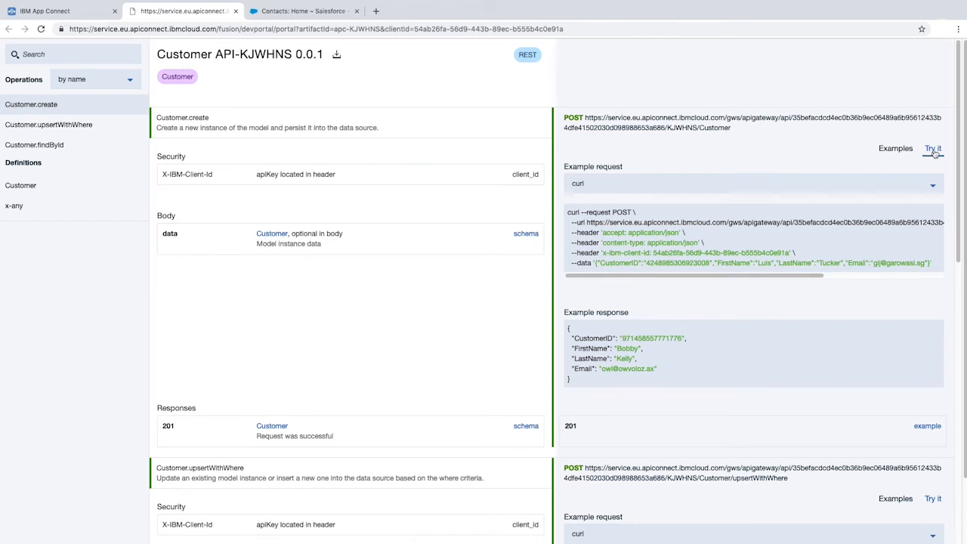
{"action": "left_click", "coordinate": [933, 148]}
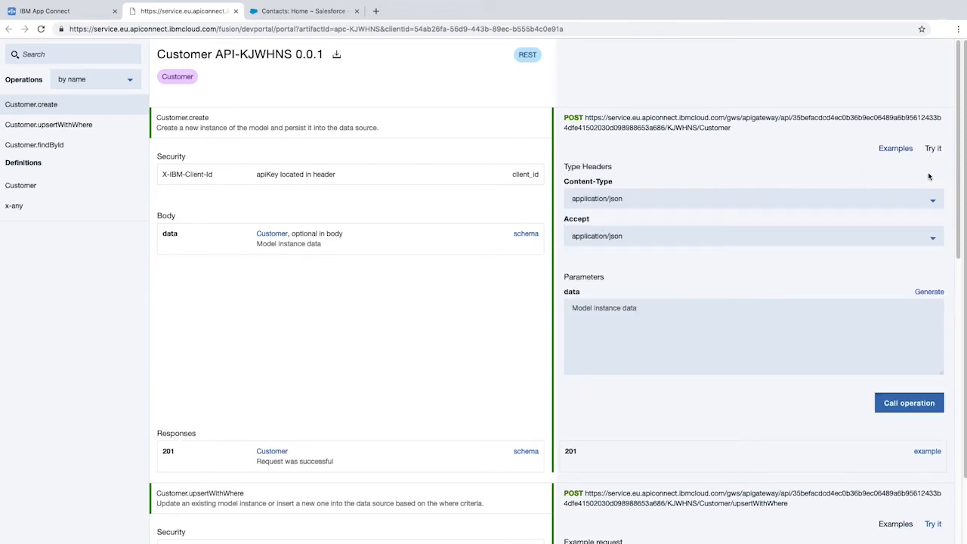
{"action": "left_click", "coordinate": [923, 290]}
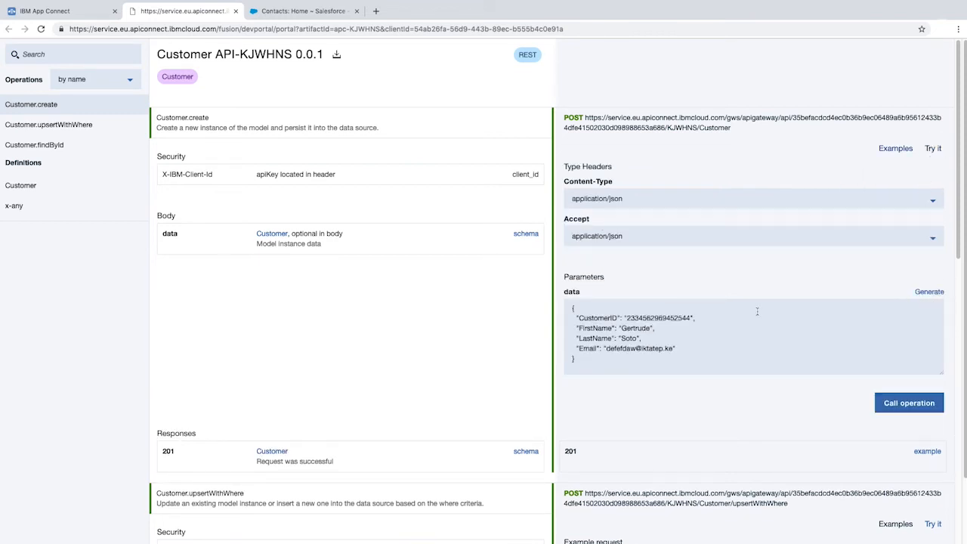
{"action": "double_click", "coordinate": [607, 318]}
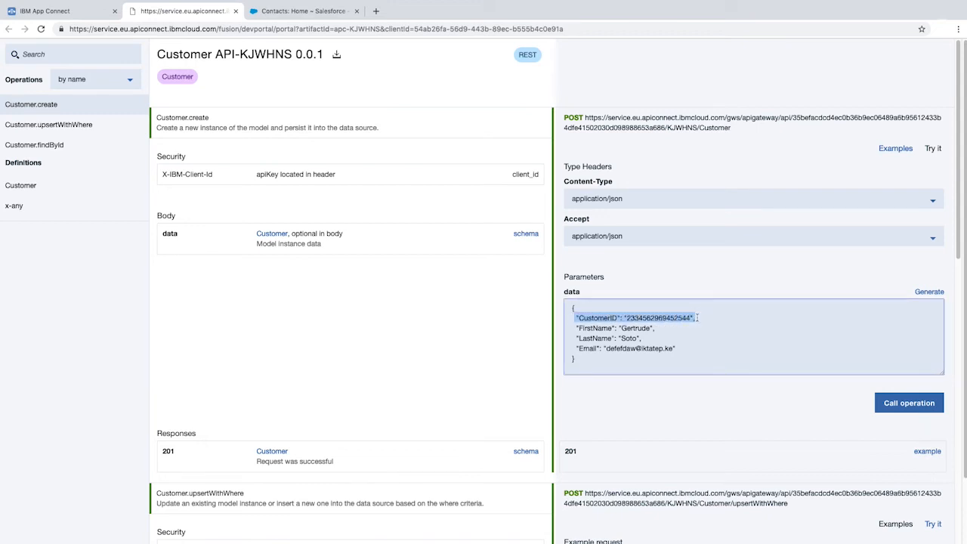
{"action": "key", "text": "Delete"}
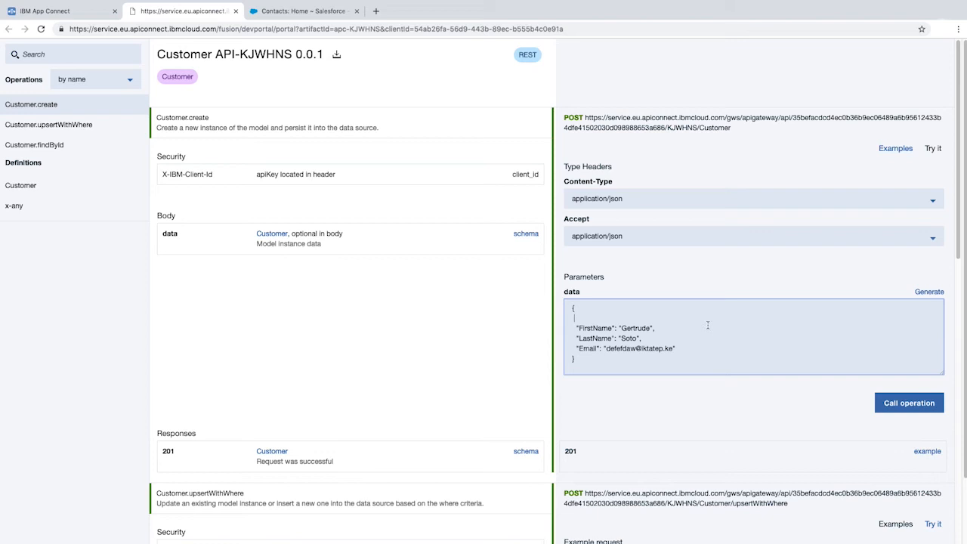
Call the create operation, copy the returned CustomerID, and switch to Salesforce contacts
{"action": "left_click", "coordinate": [908, 402]}
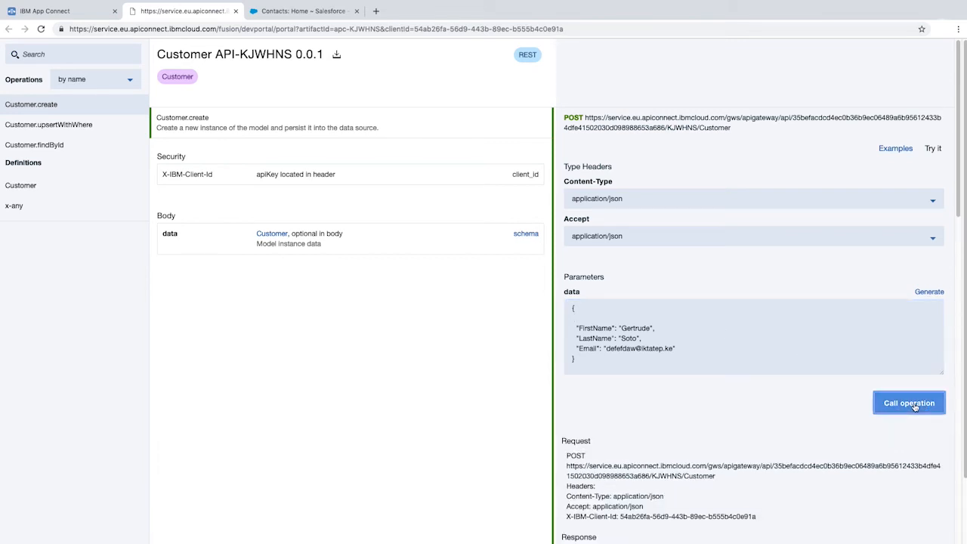
{"action": "left_click", "coordinate": [908, 402]}
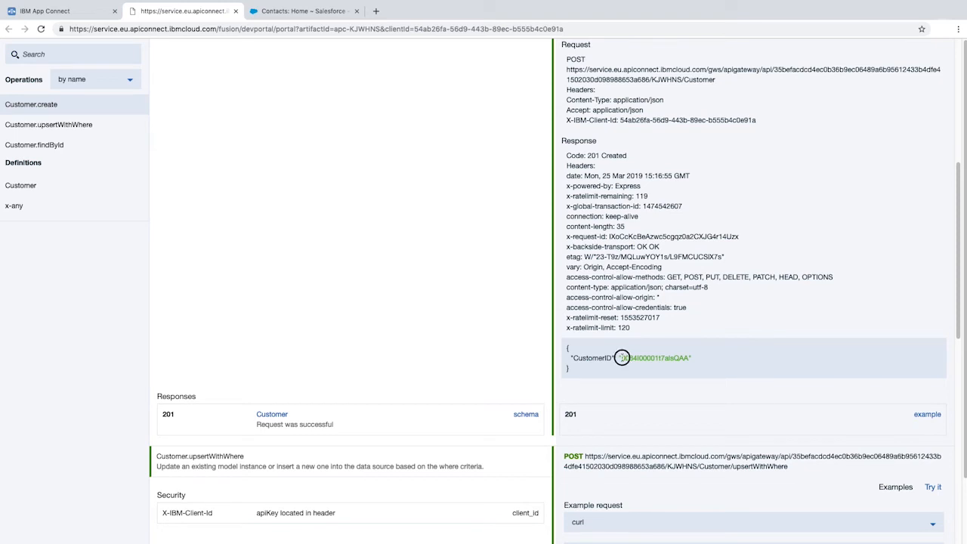
{"action": "double_click", "coordinate": [650, 358]}
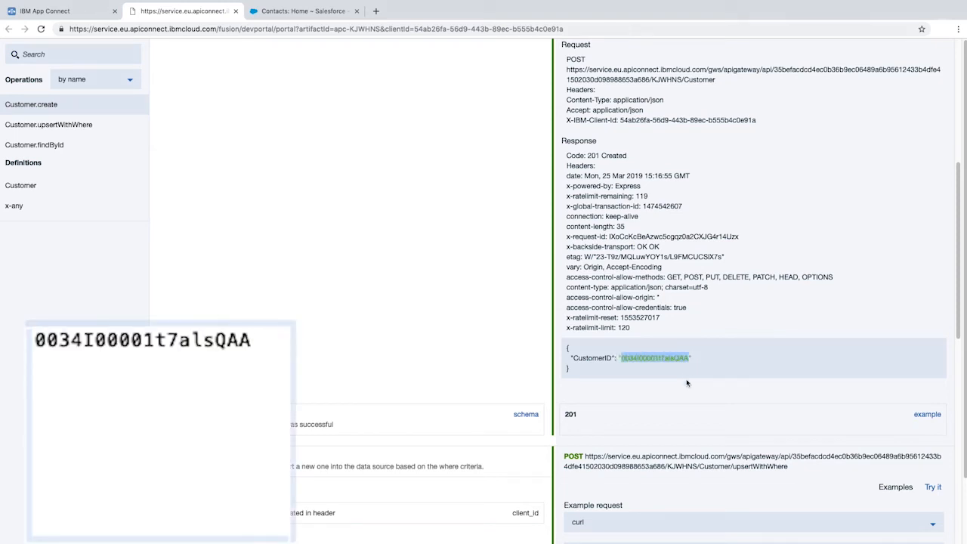
{"action": "left_click", "coordinate": [313, 11]}
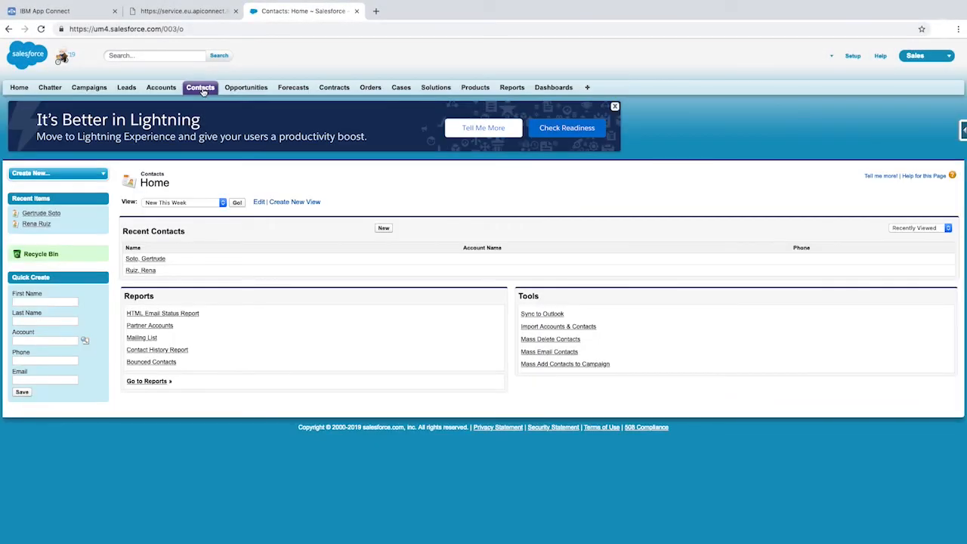
Confirm the new contact's name and email in Salesforce, then return to the API portal
{"action": "left_click", "coordinate": [145, 259]}
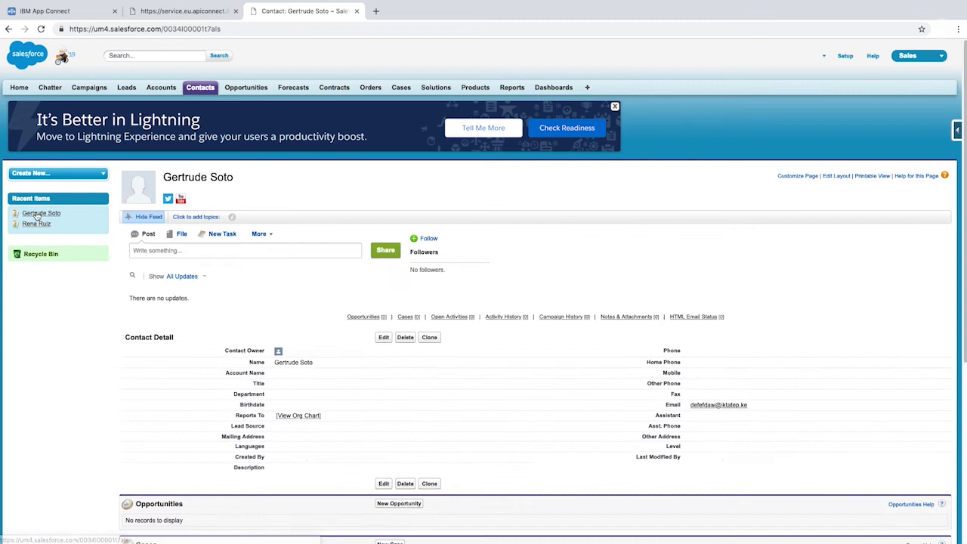
{"action": "mouse_move", "coordinate": [100, 238]}
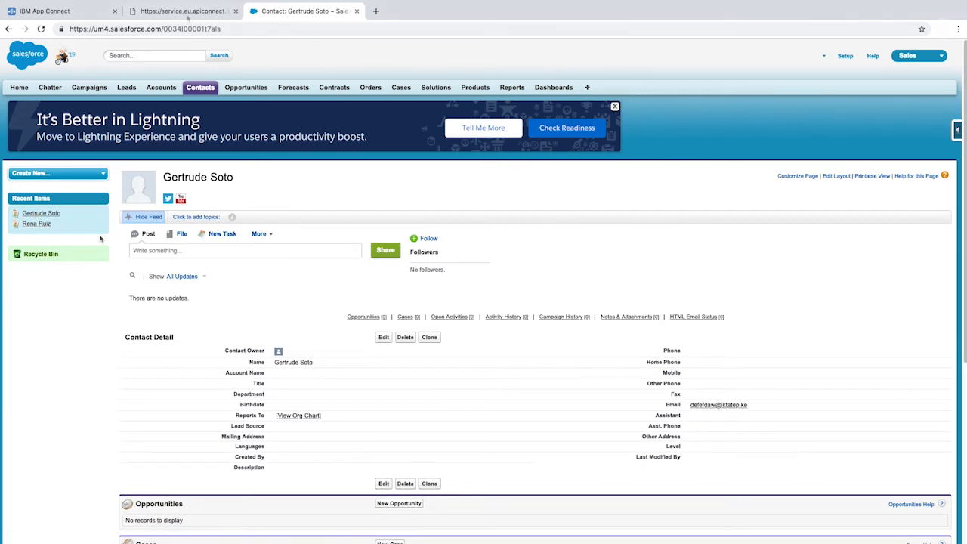
{"action": "left_click", "coordinate": [181, 16]}
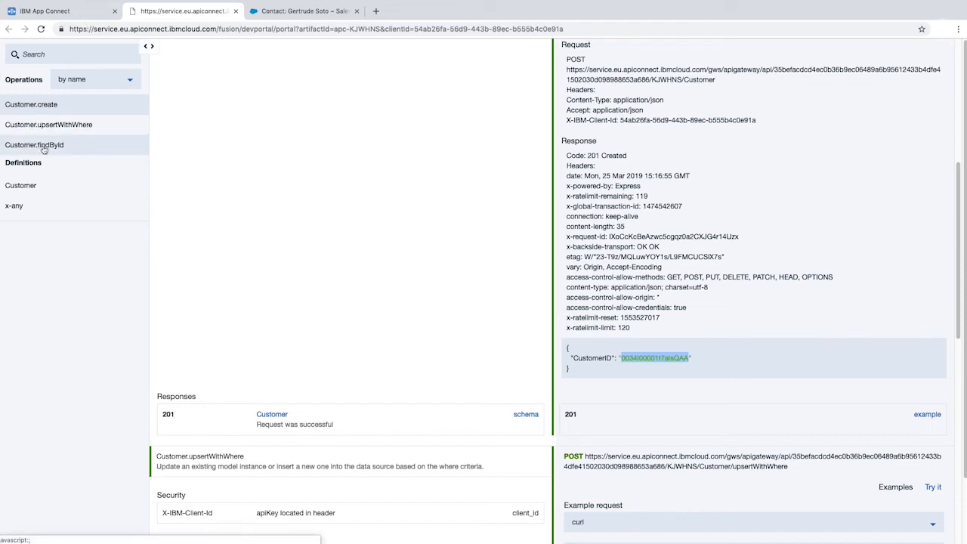
Call Customer.findById with ID 0034I00001t7alsQAA and copy the returned customer JSON
{"action": "scroll", "scroll_direction": "down", "scroll_amount": 3}
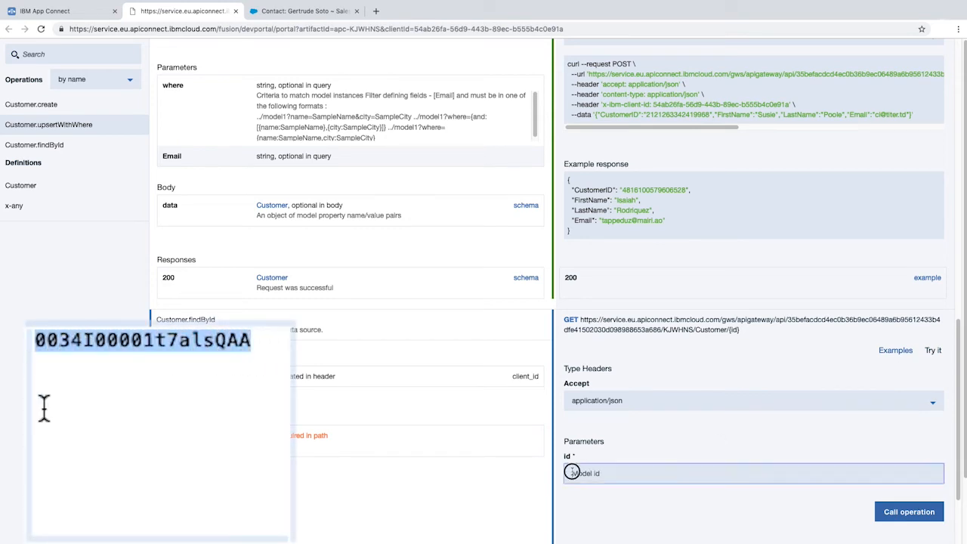
{"action": "type", "text": "0034I00001t7alsQAA"}
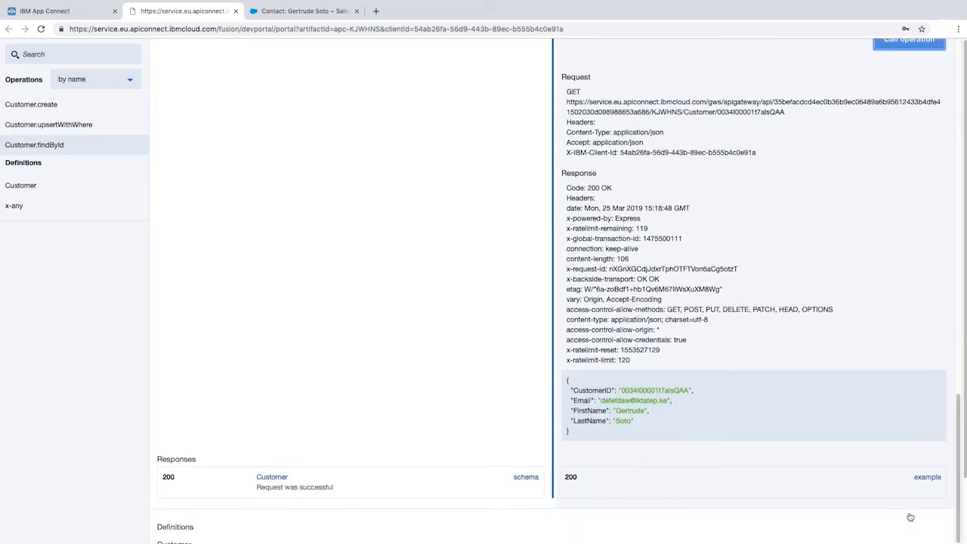
{"action": "scroll", "scroll_direction": "down", "scroll_amount": 3}
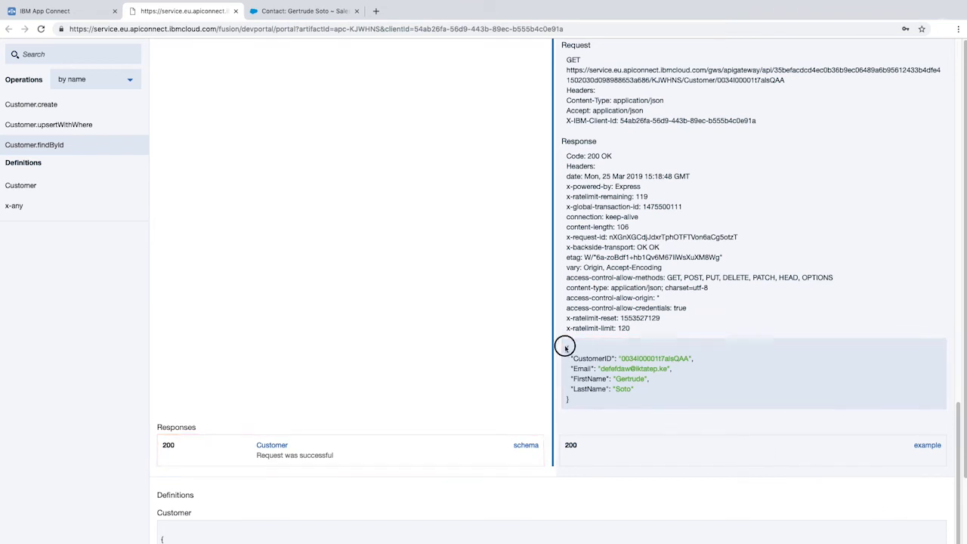
{"action": "left_click_drag", "start_coordinate": [565, 346], "coordinate": [629, 398]}
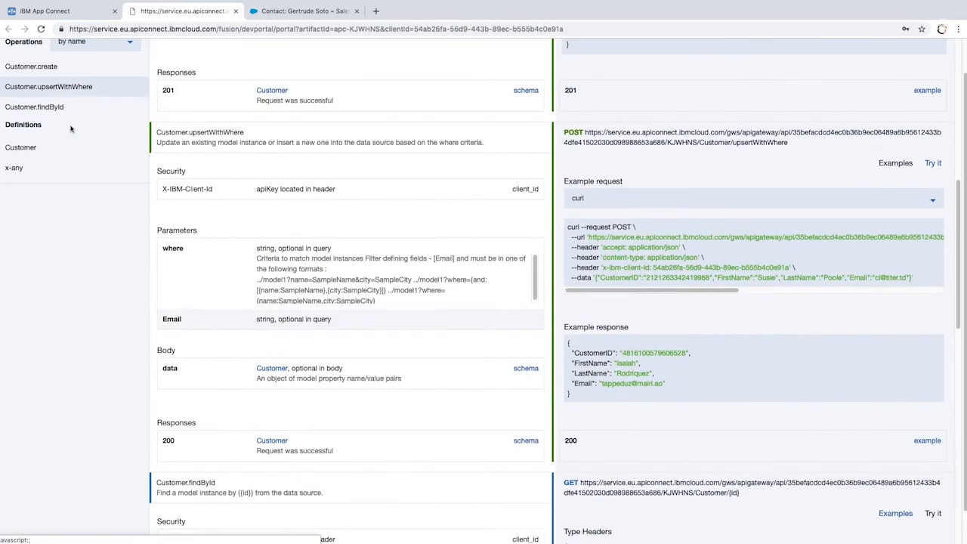
{"action": "mouse_move", "coordinate": [782, 126]}
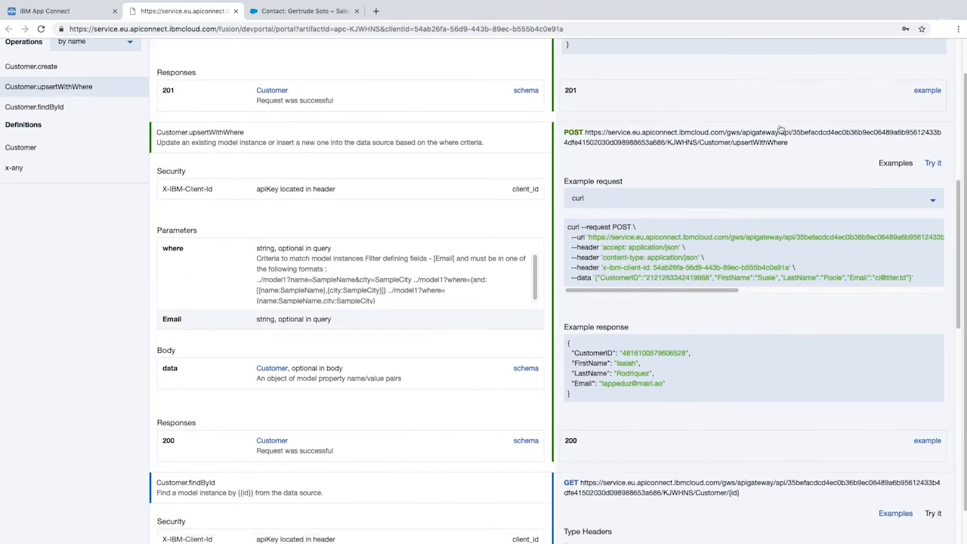
Build a Customer.upsertWithWhere body without CustomerID, filtered by Email, with first name Sarah
{"action": "left_click", "coordinate": [934, 163]}
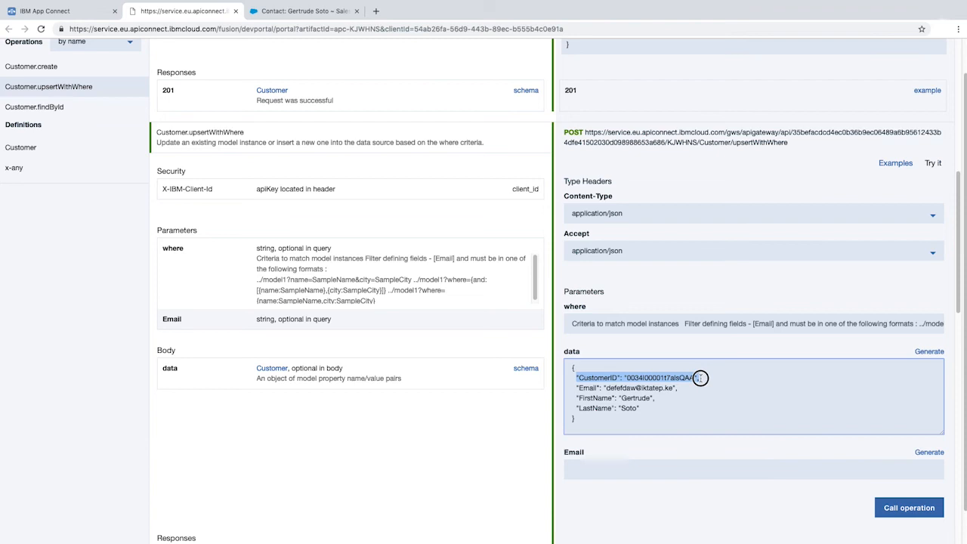
{"action": "key", "text": "Delete"}
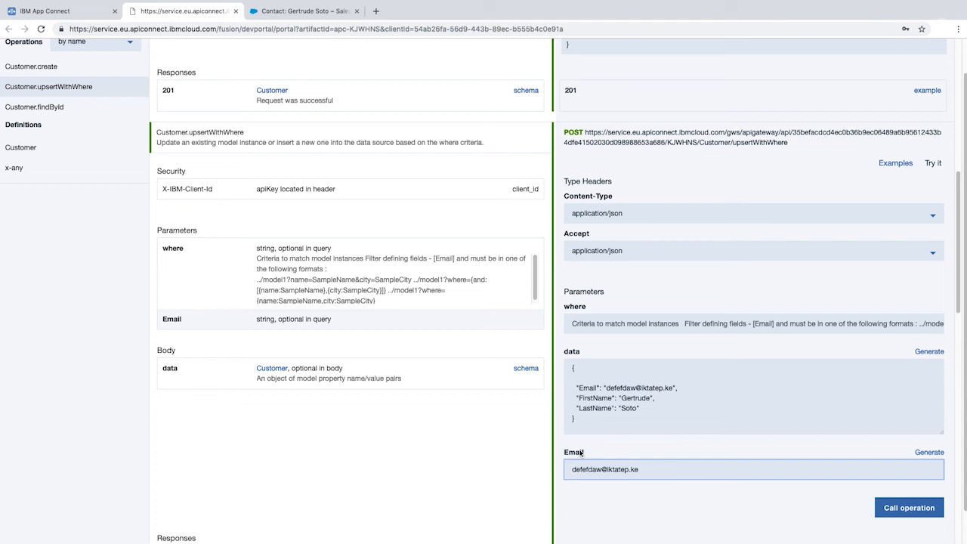
{"action": "left_click", "coordinate": [620, 398]}
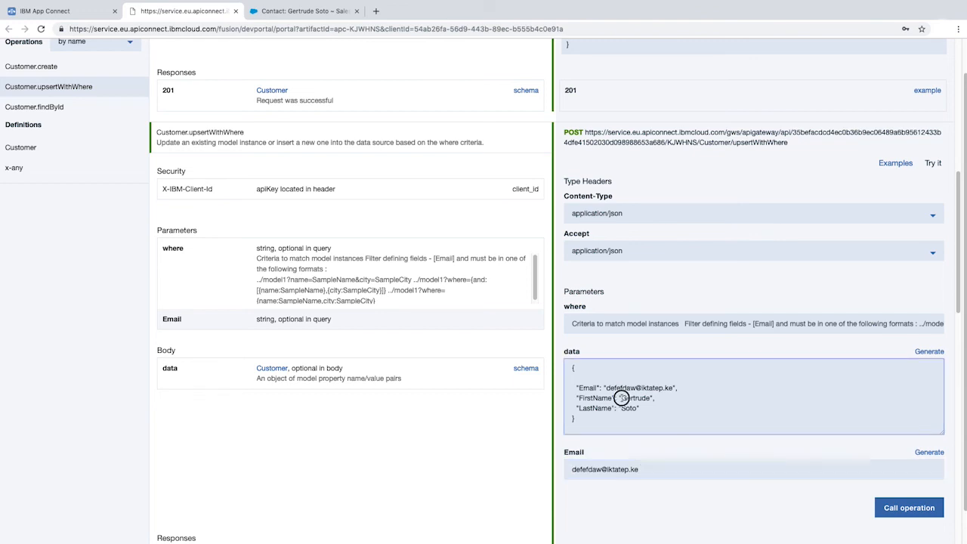
{"action": "double_click", "coordinate": [633, 401]}
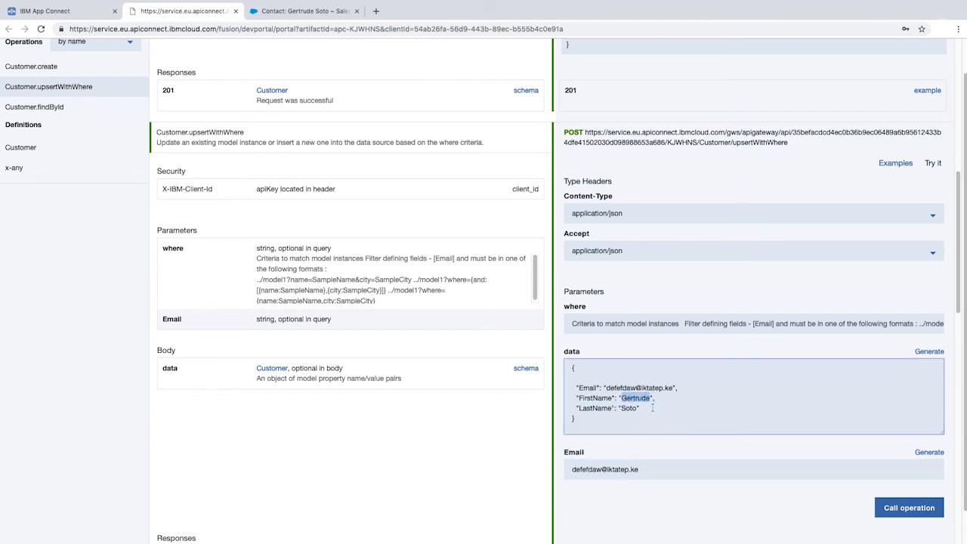
{"action": "type", "text": "Sarah"}
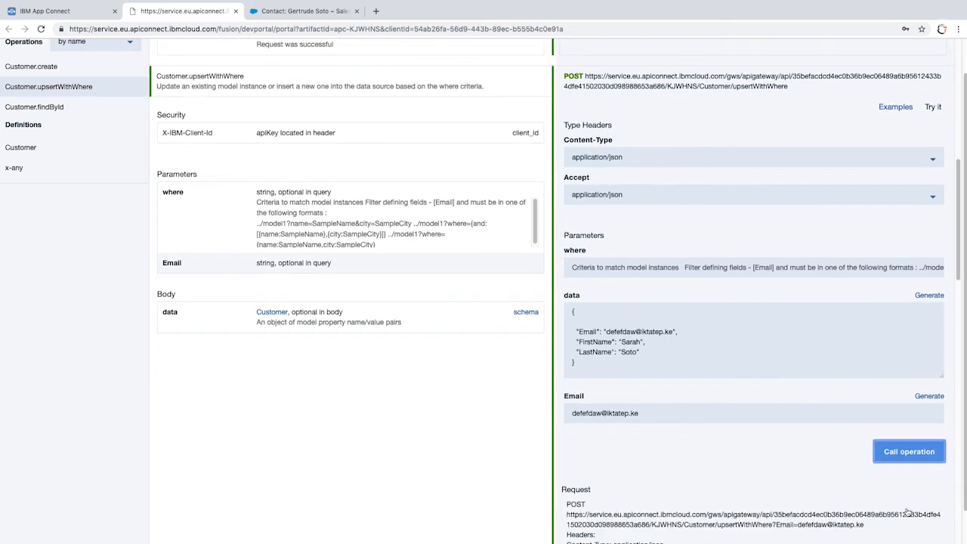
Run upsertWithWhere, check the 200 OK response showing FirstName Sarah, and switch to Salesforce
{"action": "left_click", "coordinate": [911, 450]}
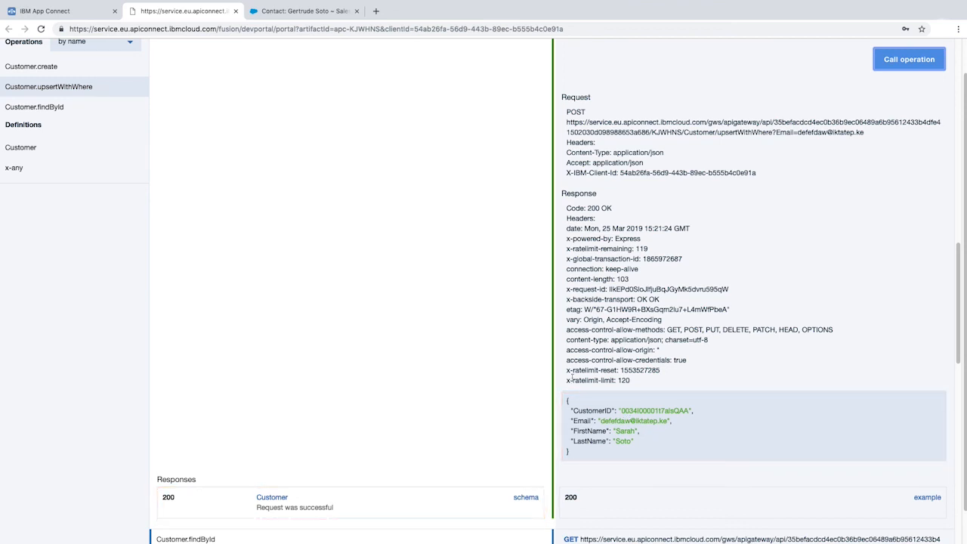
{"action": "left_click", "coordinate": [321, 11]}
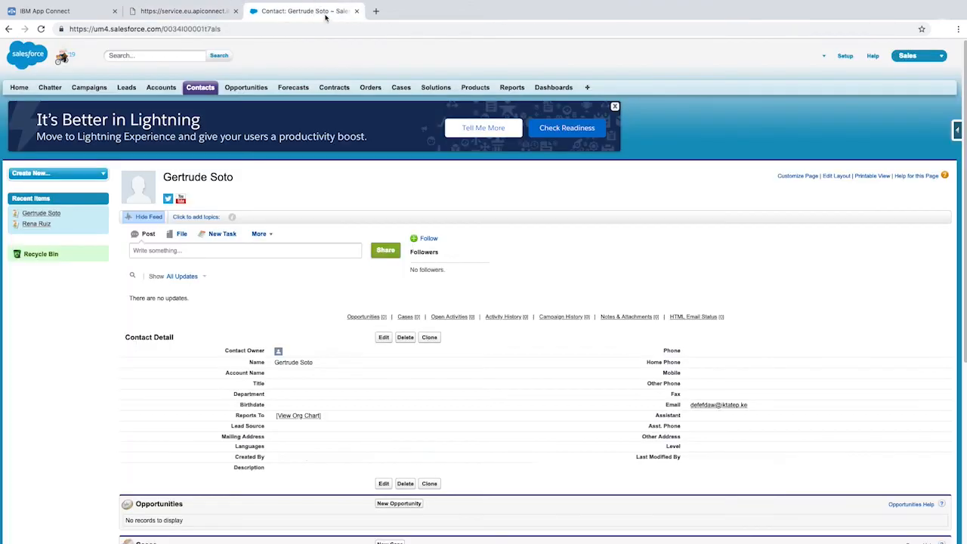
{"action": "left_click", "coordinate": [200, 86]}
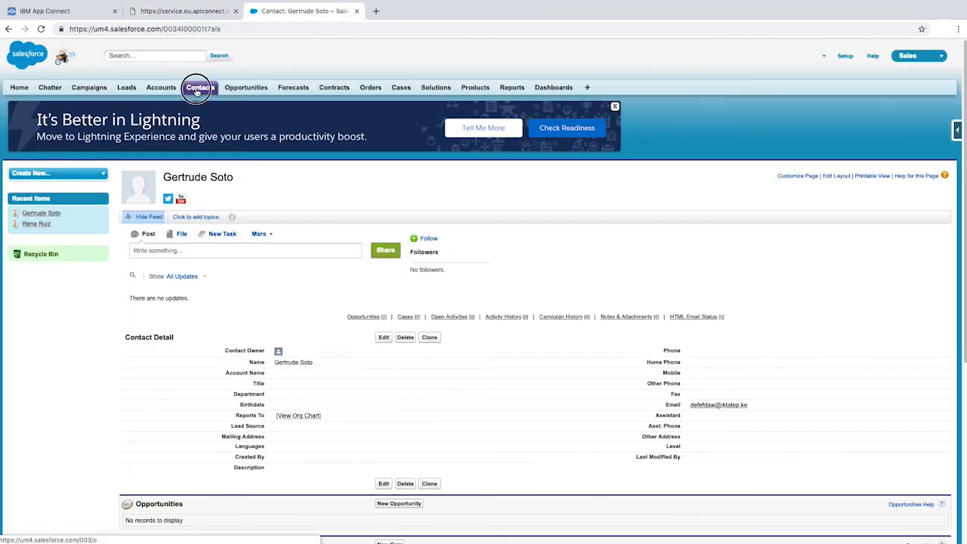
{"action": "left_click", "coordinate": [199, 87]}
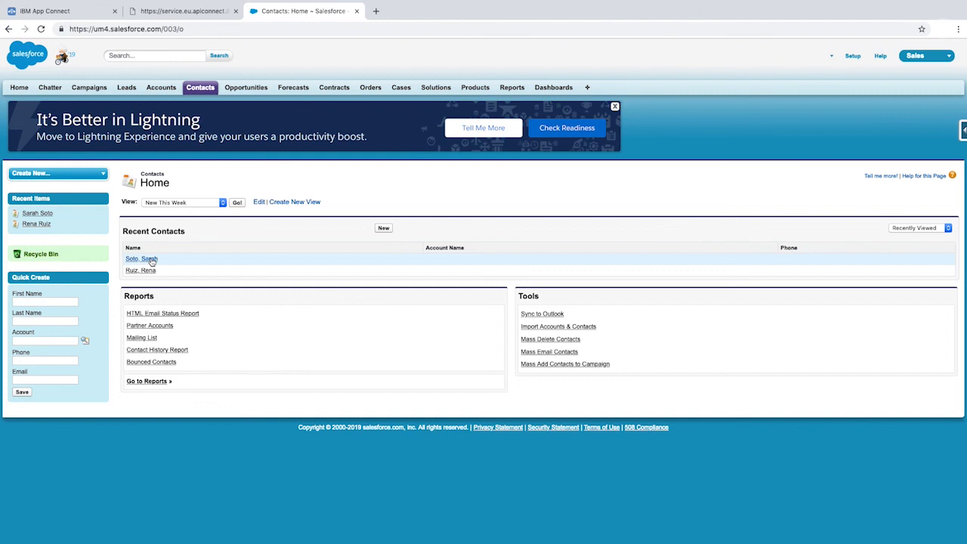
{"action": "left_click", "coordinate": [141, 258]}
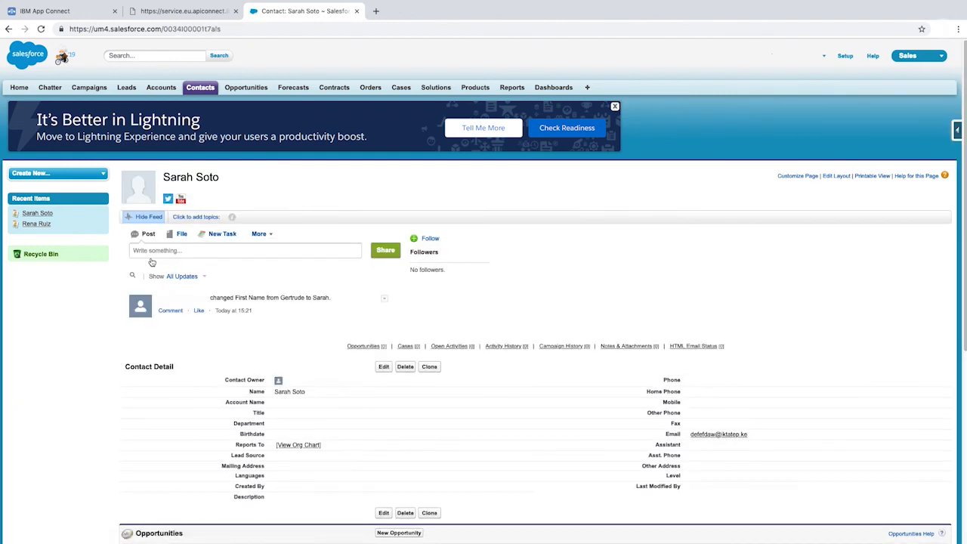